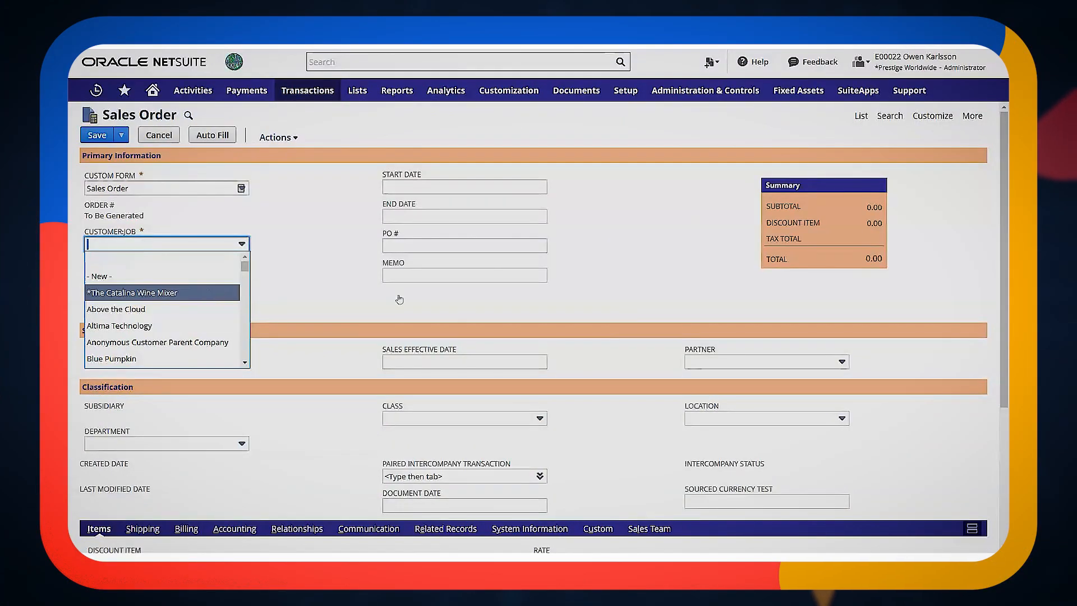
mouse_move(756, 434)
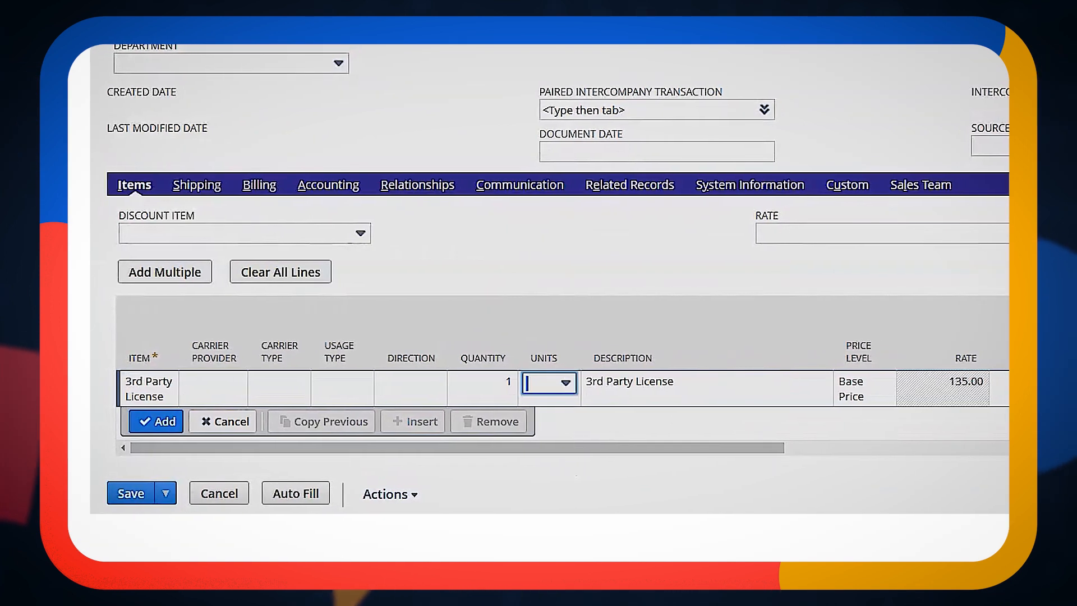
Add the 3rd Party License line to the sales order before heading to memorized transactions
click(156, 421)
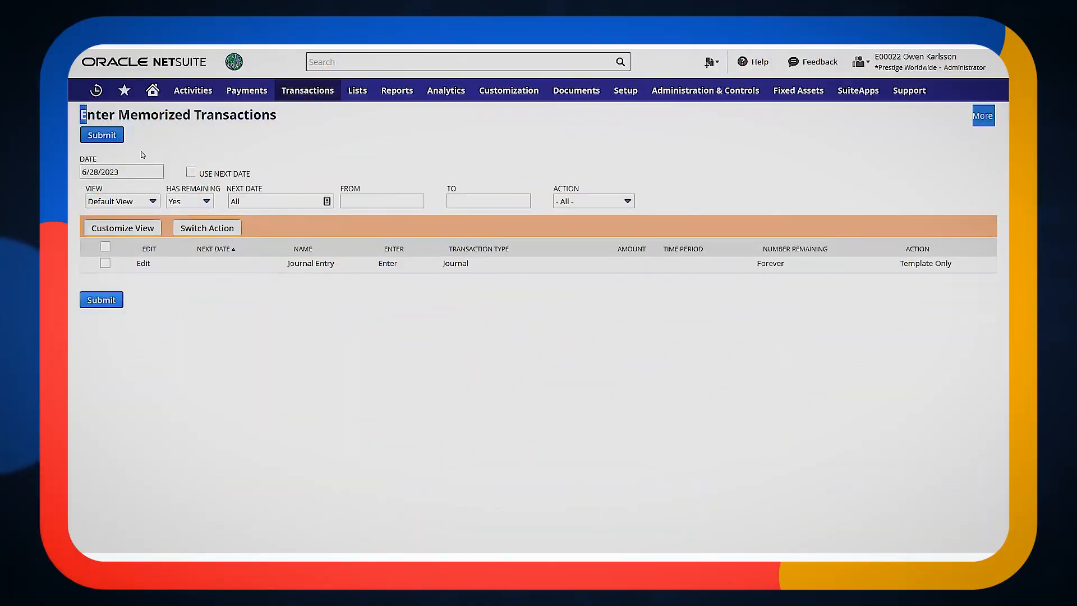
mouse_move(141, 186)
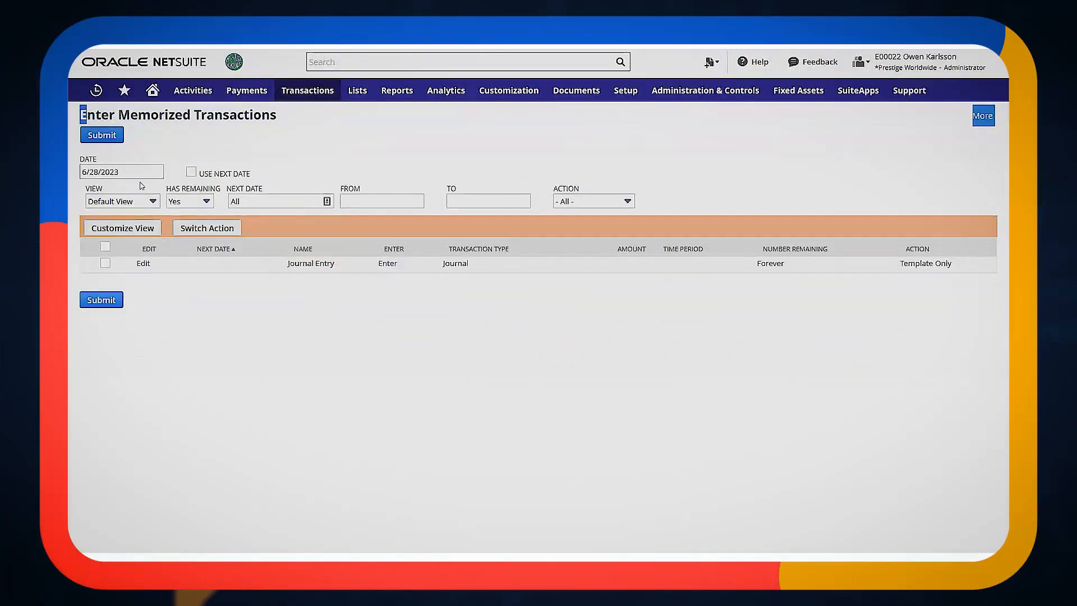
mouse_move(583, 345)
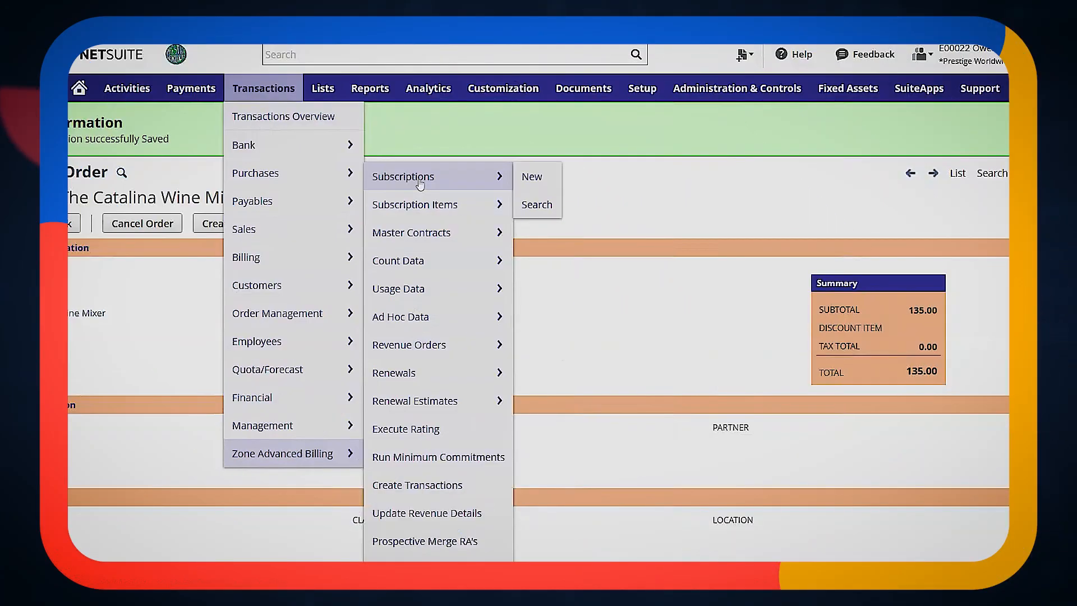
View the New ZAB Subscription form from the subscription search, then return to the 76-subscription list
click(537, 205)
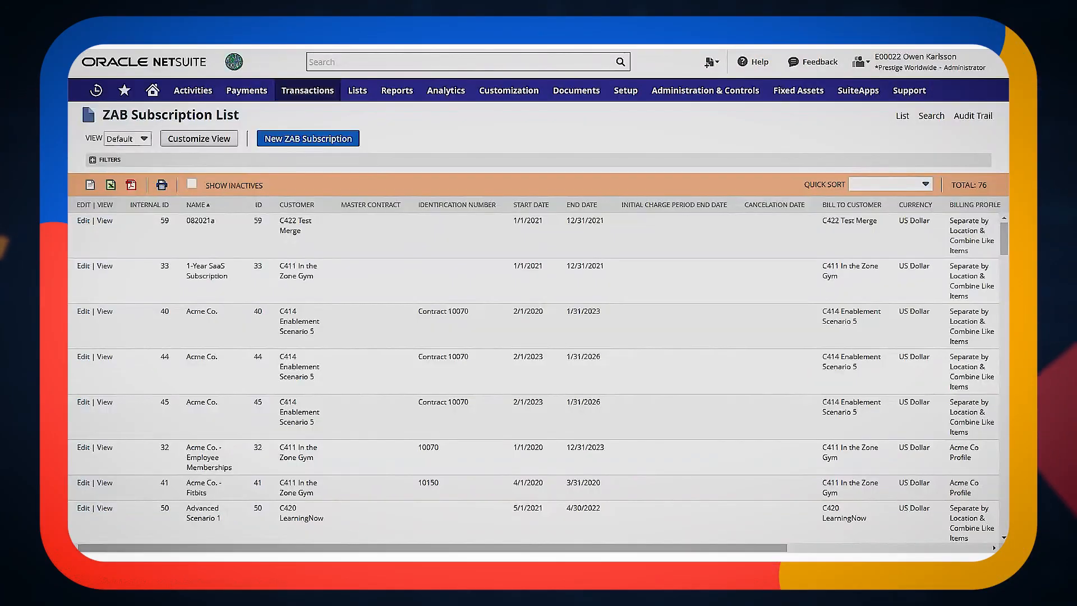
click(308, 138)
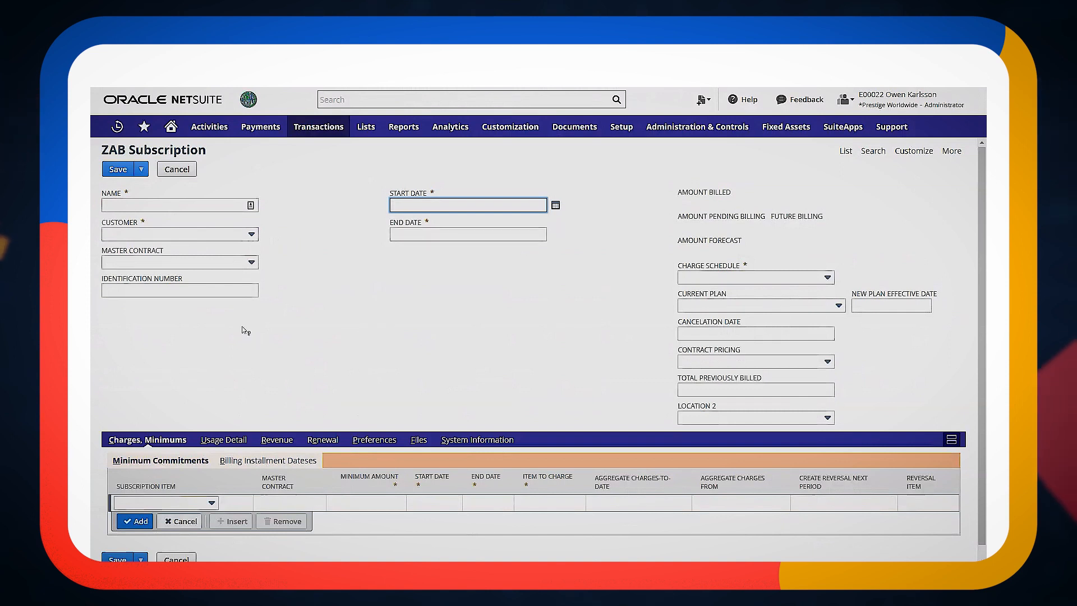
mouse_move(639, 224)
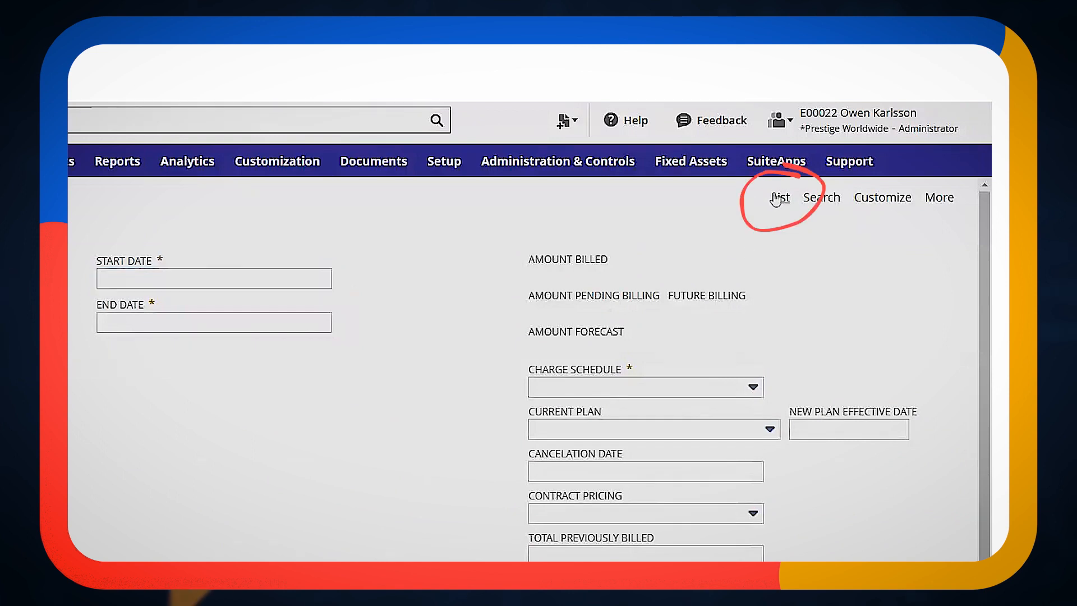
click(778, 197)
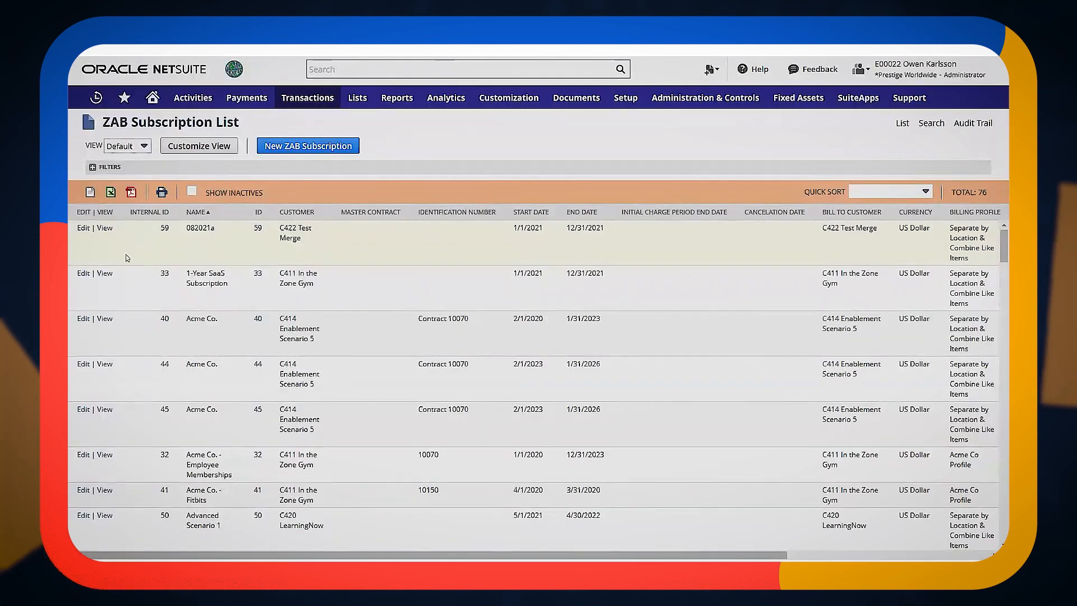
scroll(down, 3)
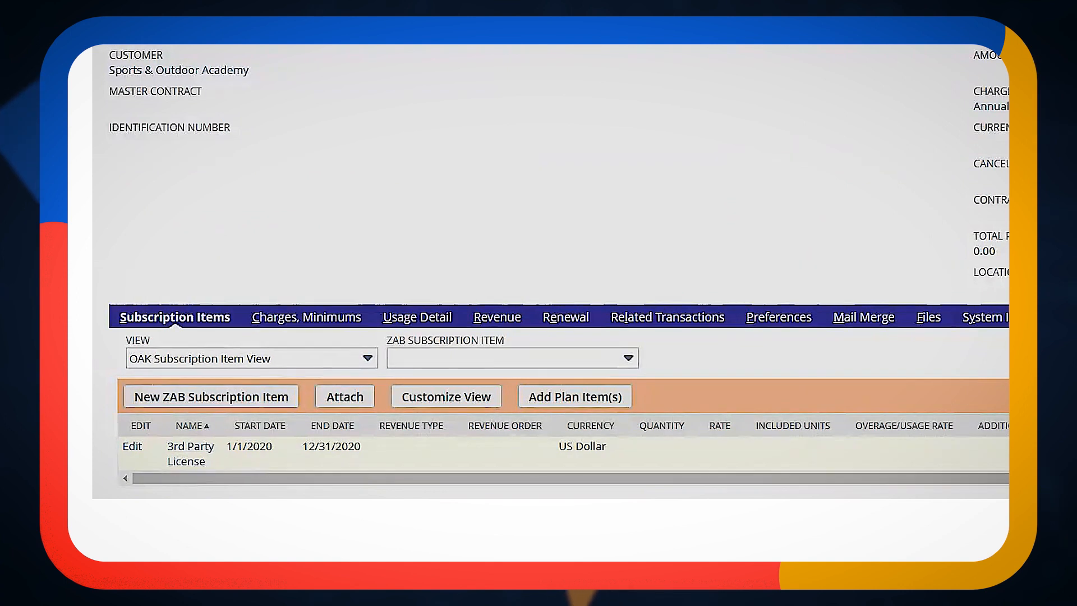
mouse_move(229, 460)
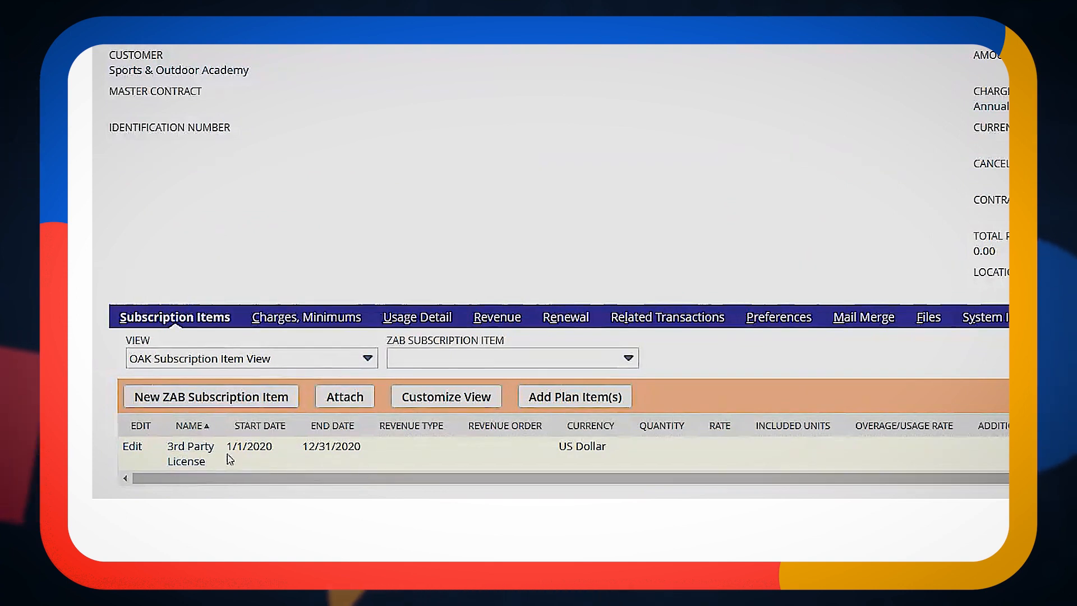
mouse_move(367, 470)
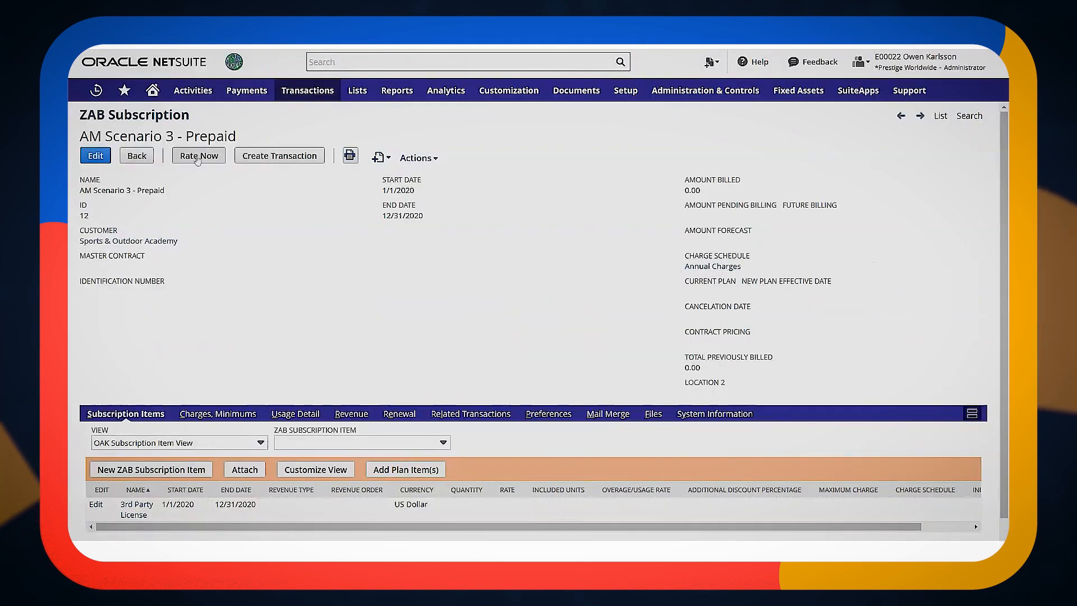
mouse_move(712, 267)
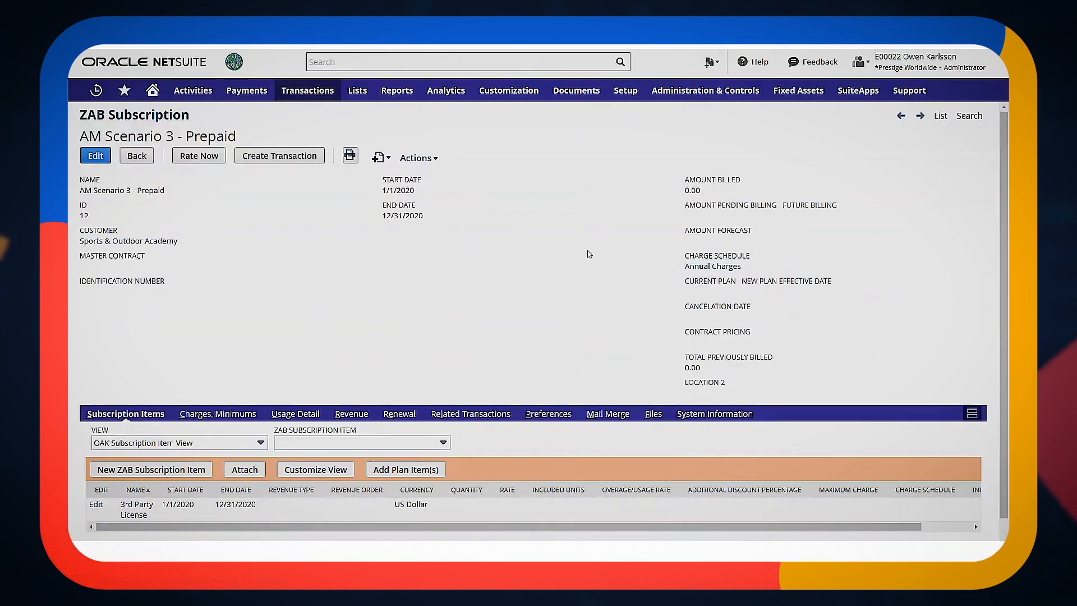
mouse_move(739, 276)
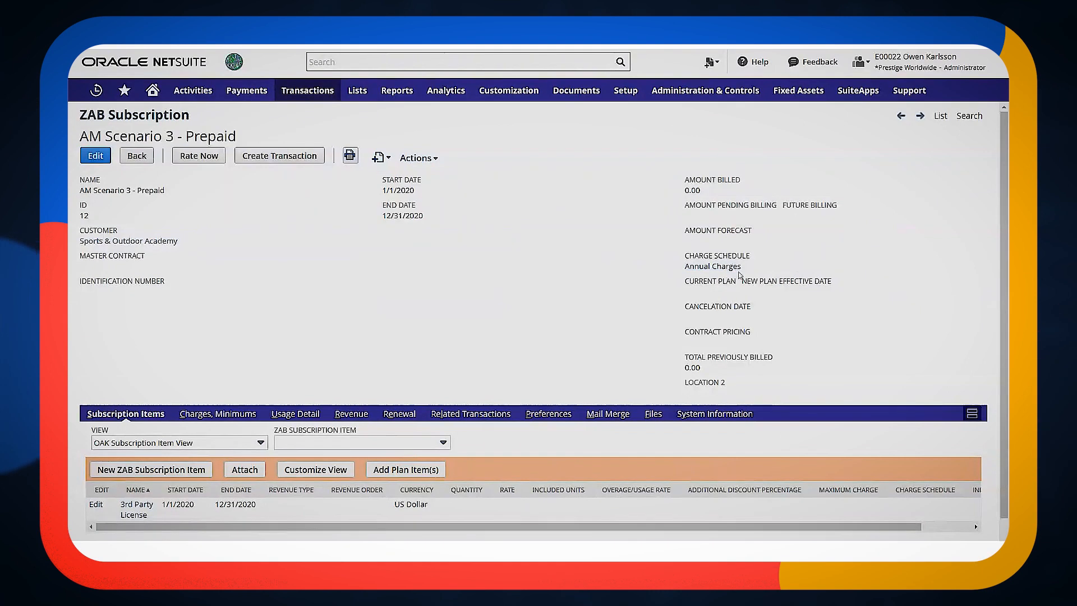
mouse_move(710, 281)
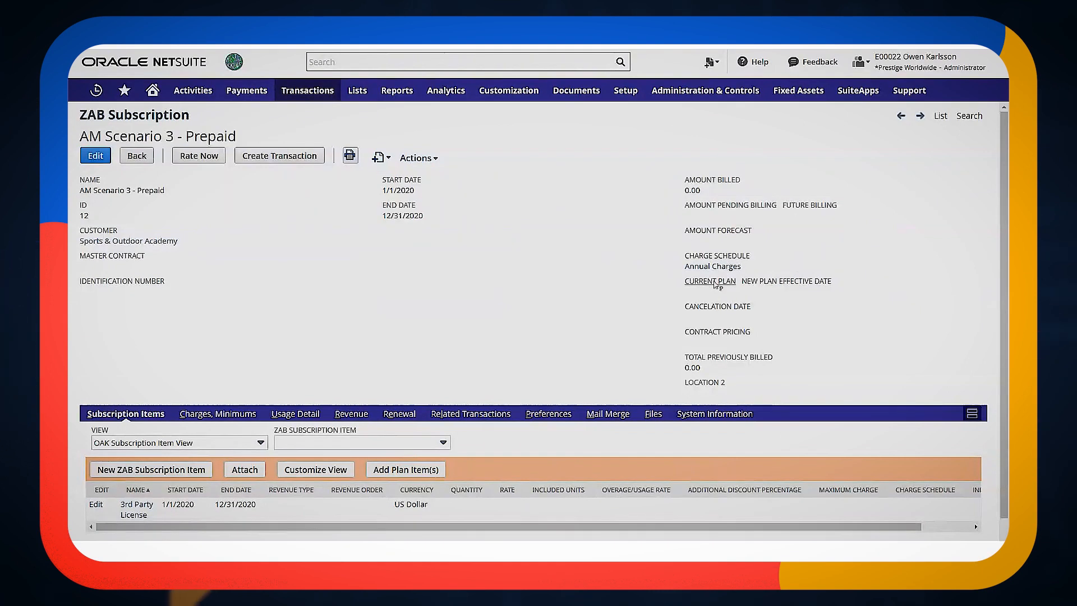
Scroll through the AM Scenario 3 - Prepaid subscription's items and go to the ZAB Subscription Item List
scroll(down, 3)
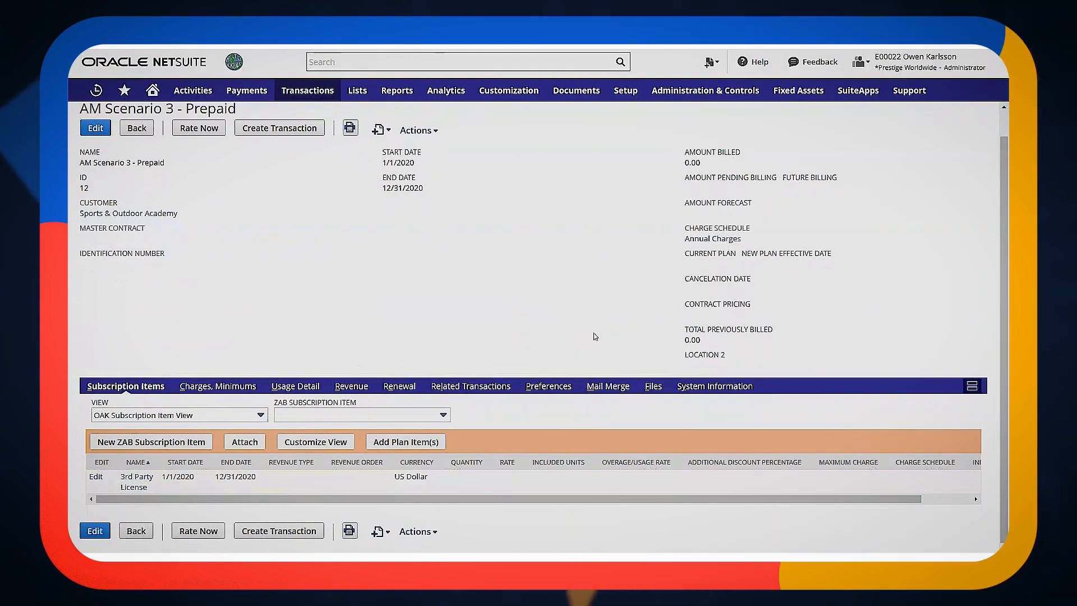
mouse_move(210, 204)
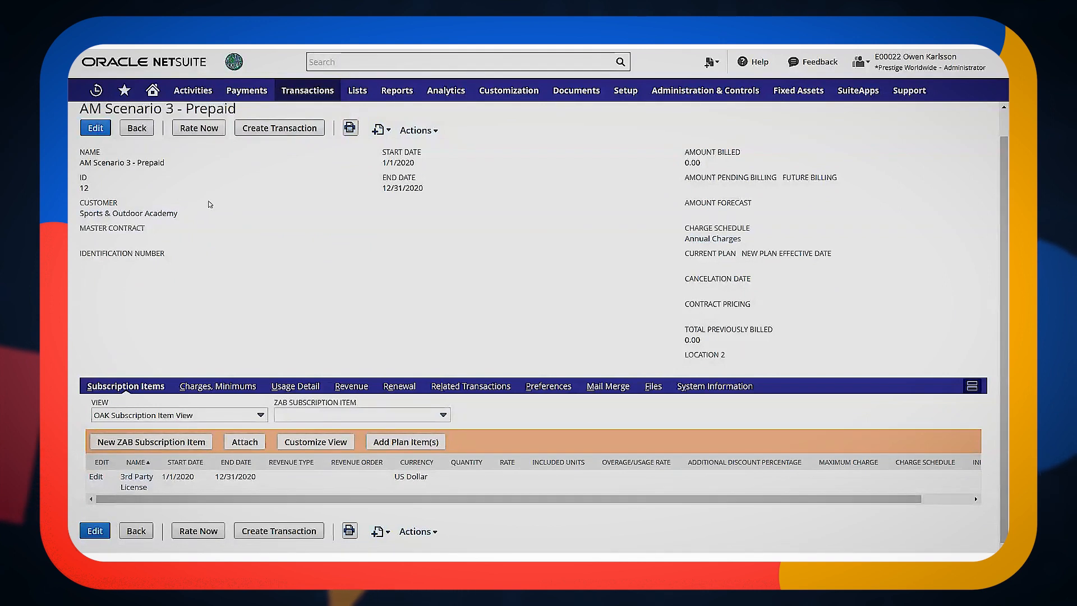
click(123, 90)
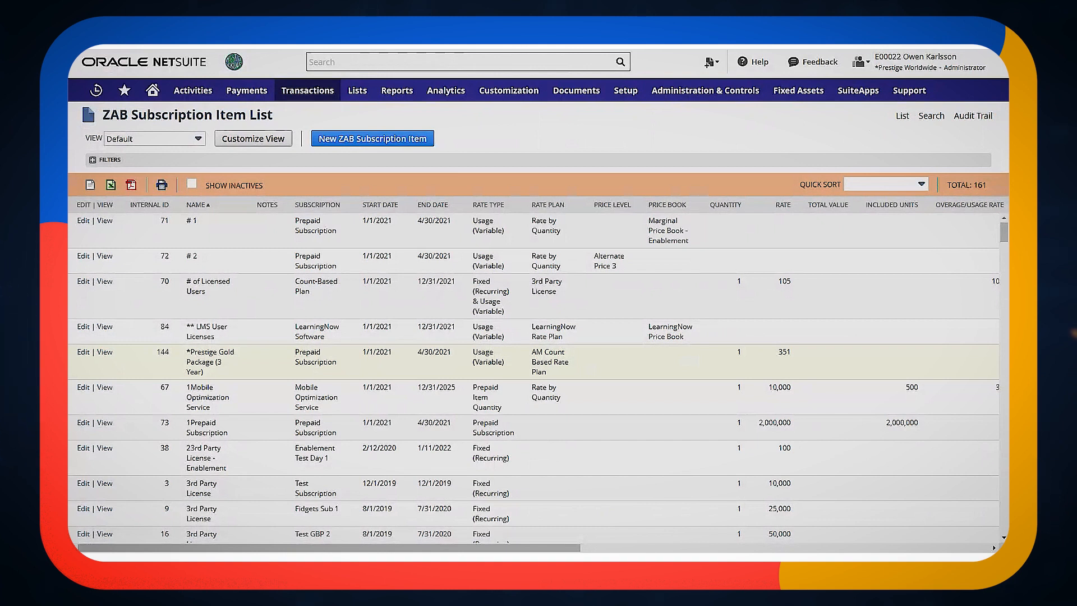
Begin a new ZAB subscription item for AM Scenario 3 - Prepaid and browse the Item dropdown
click(371, 138)
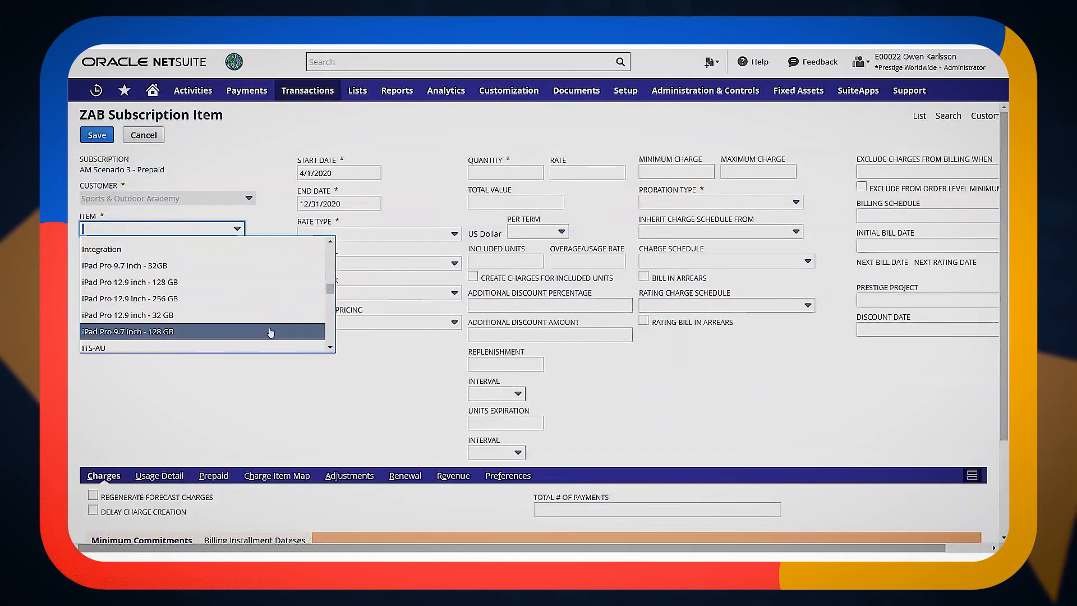
mouse_move(270, 351)
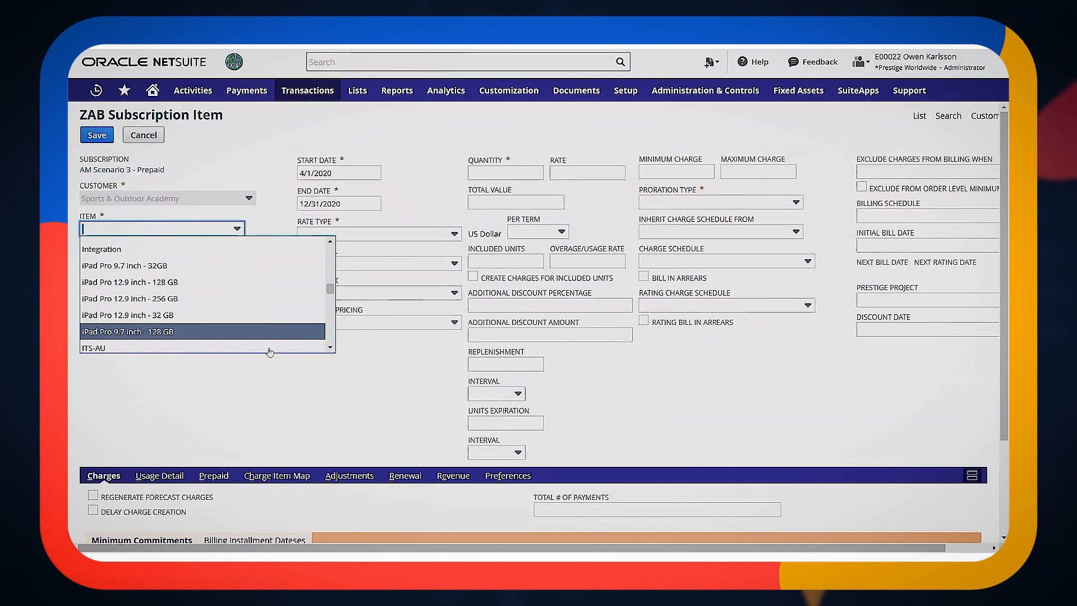
mouse_move(268, 347)
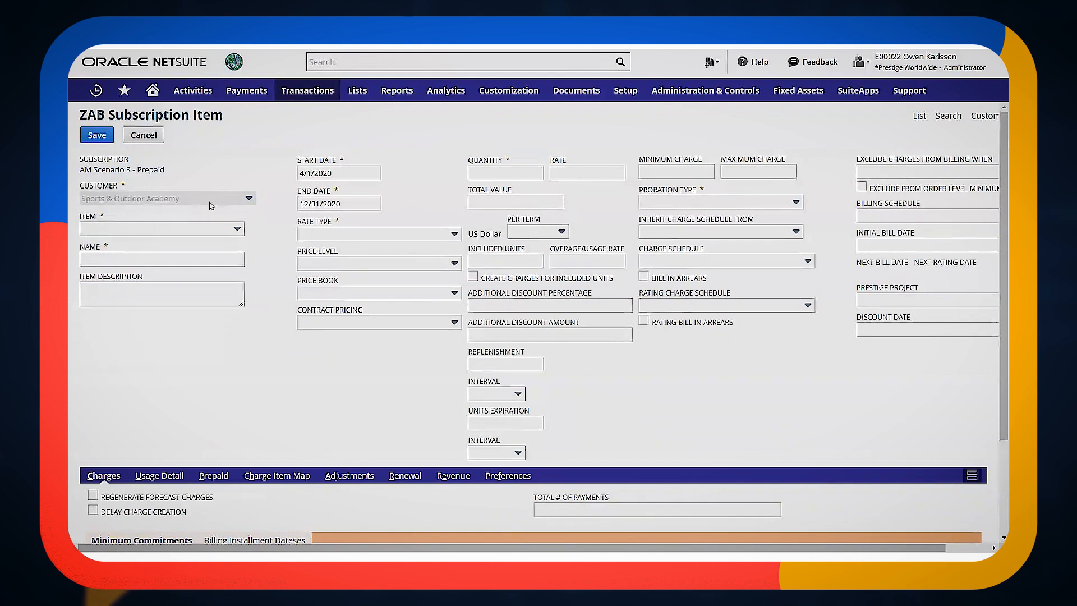
click(162, 228)
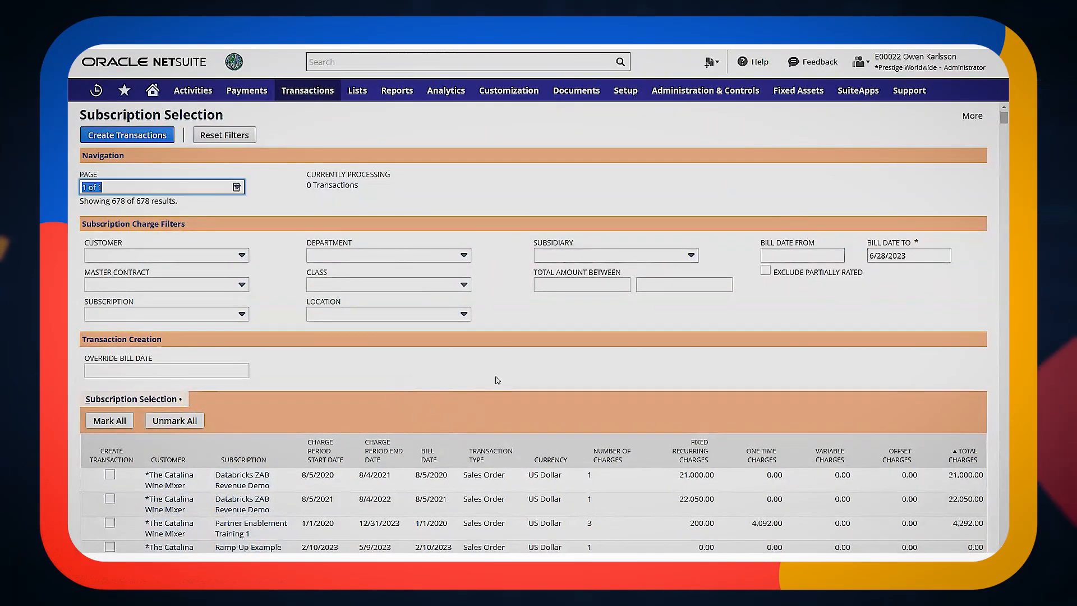
mouse_move(720, 369)
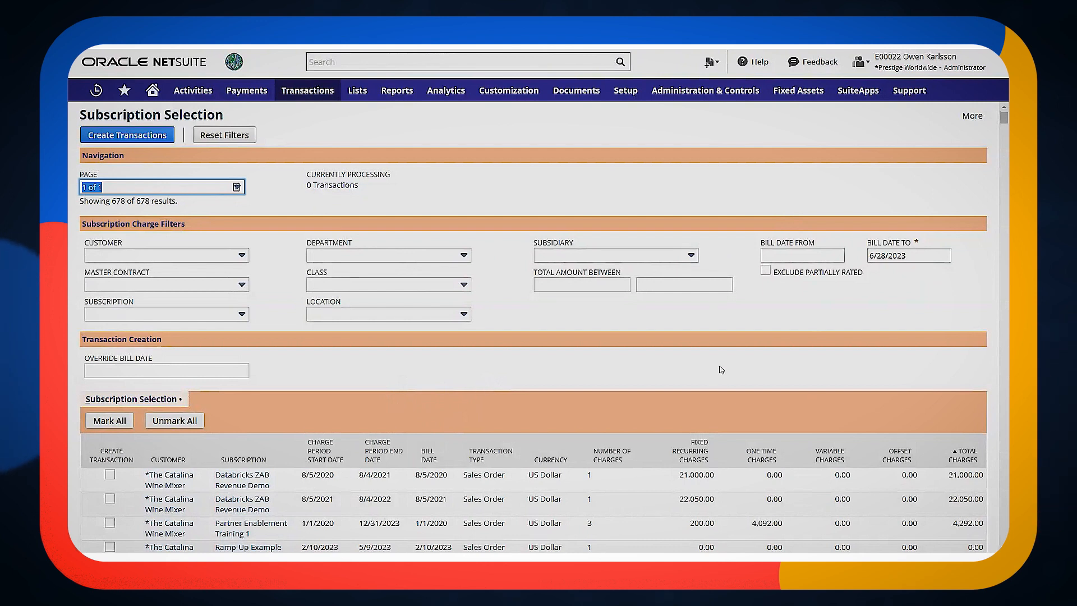
mouse_move(241, 237)
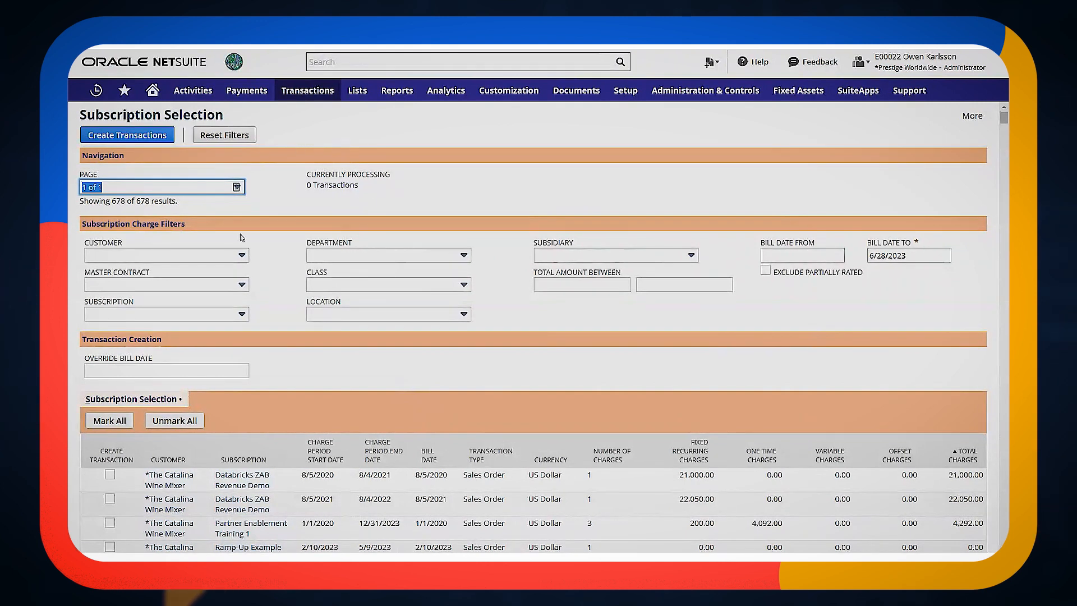
Review the 678 charge results and reveal the Transactions navigation toward ZAB subscriptions
scroll(down, 3)
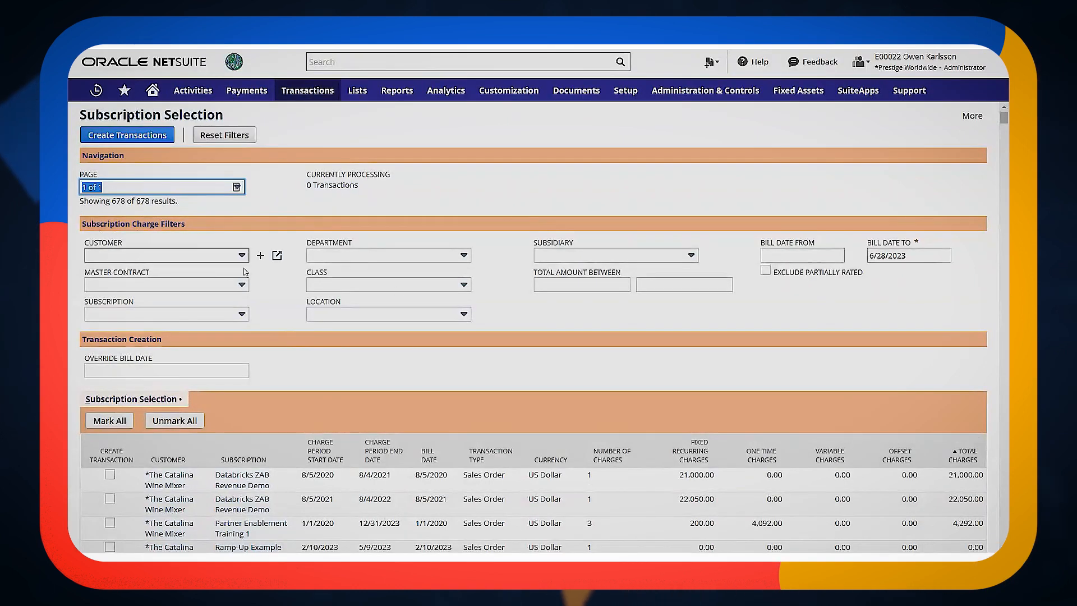
click(307, 90)
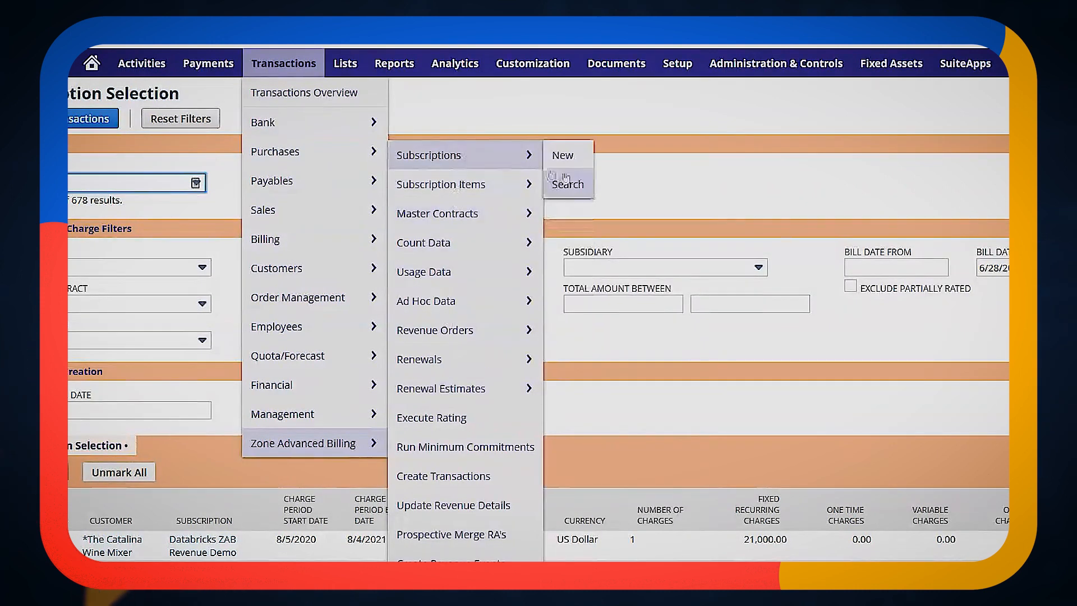
Start a ZAB subscription saved search titled 'ZAB Subscriptions for daily billing'
click(567, 182)
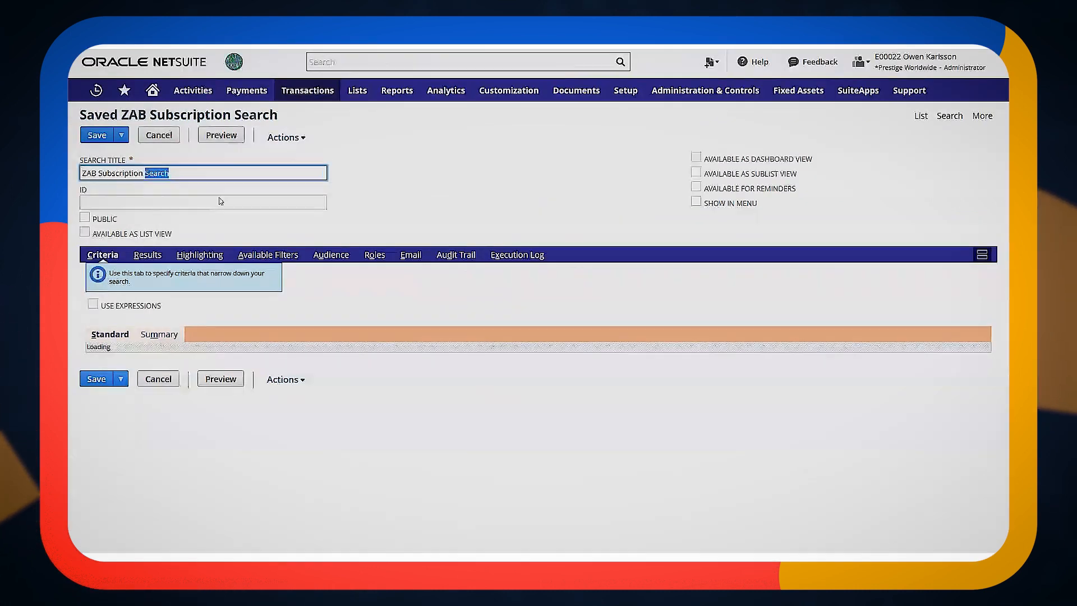
text(ZAB Subscriptions for dai)
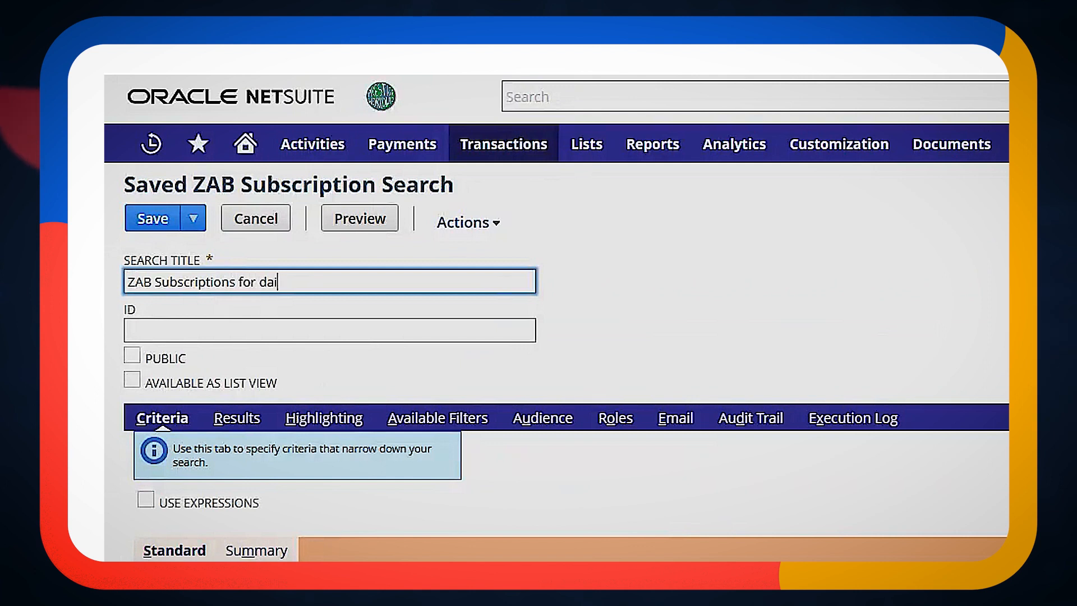
text(ly billing)
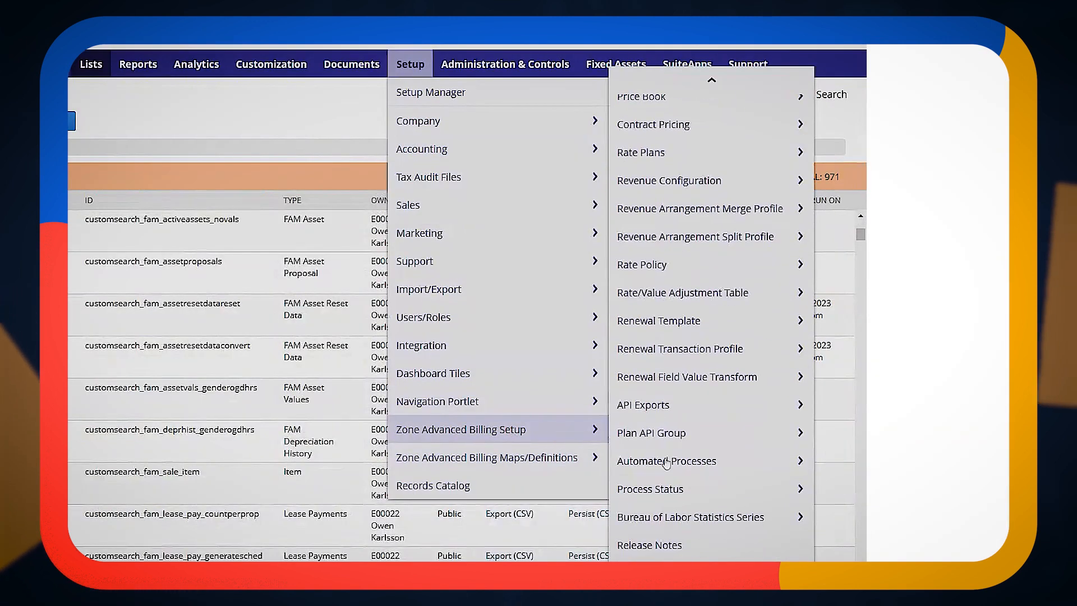
mouse_move(665, 461)
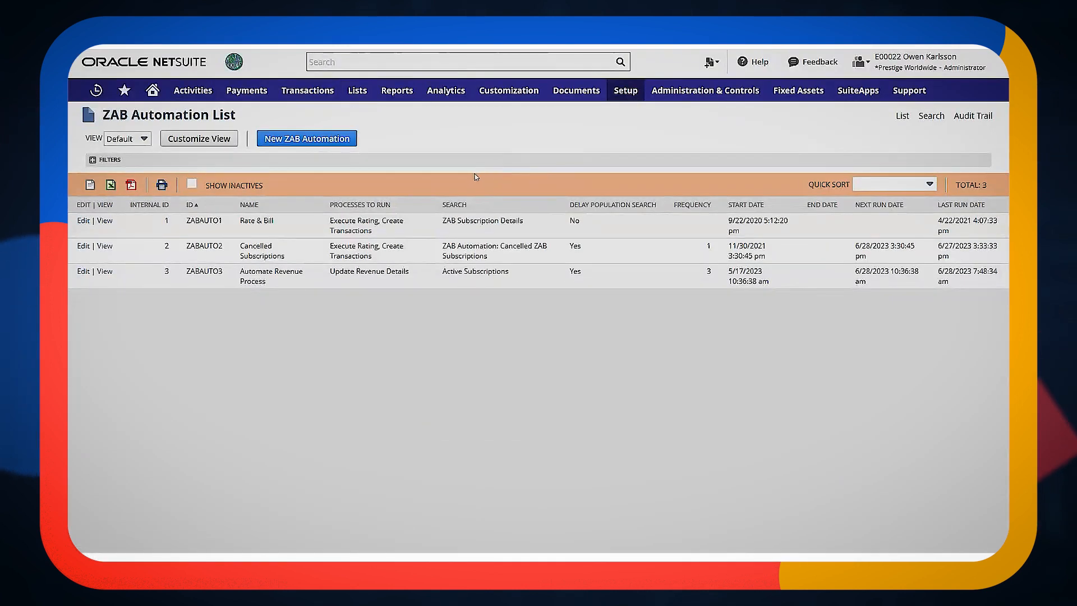
Name a new ZAB automation 'Create Daily Transactions' running Create Transactions on the daily billing search
click(306, 138)
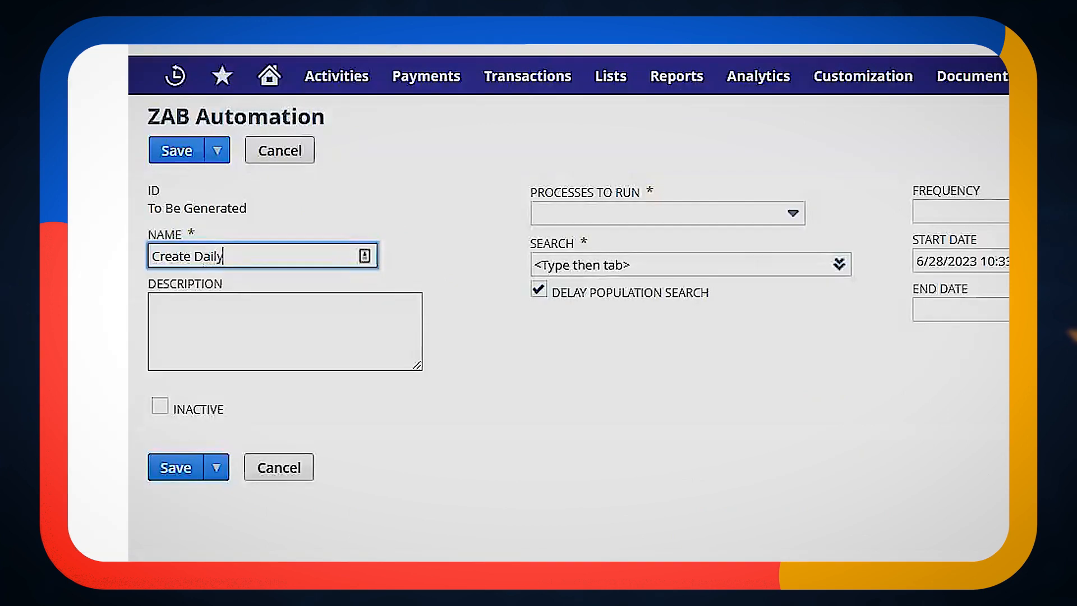
text(Transactions)
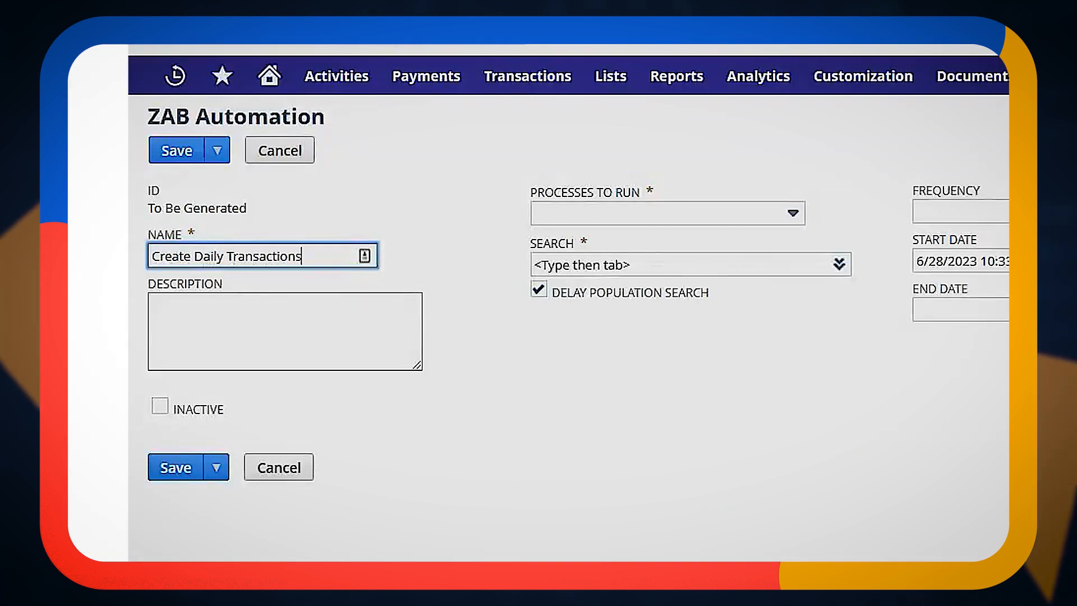
click(666, 212)
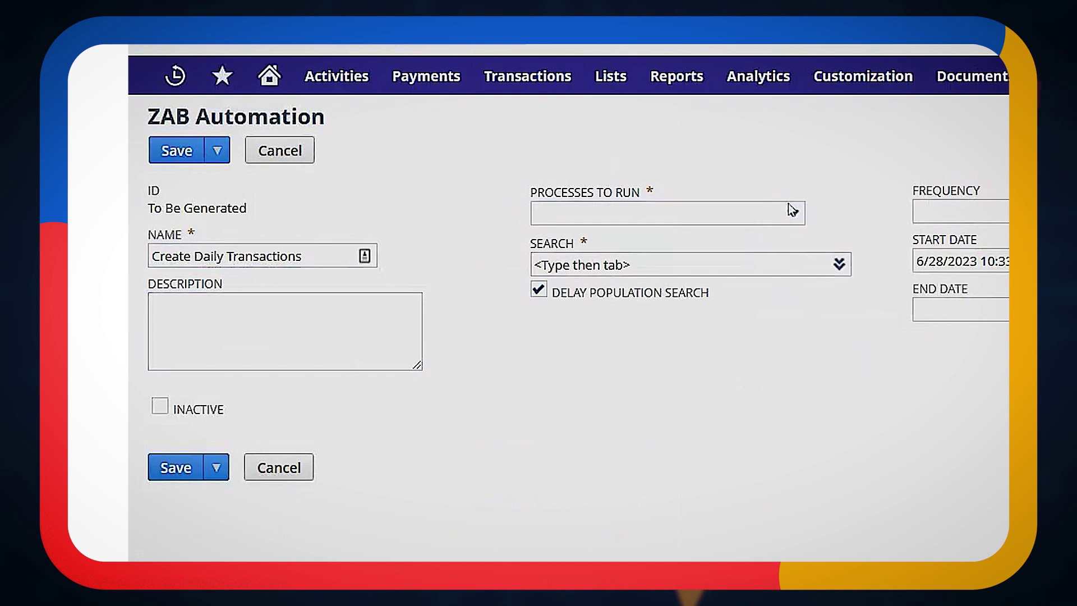
click(666, 212)
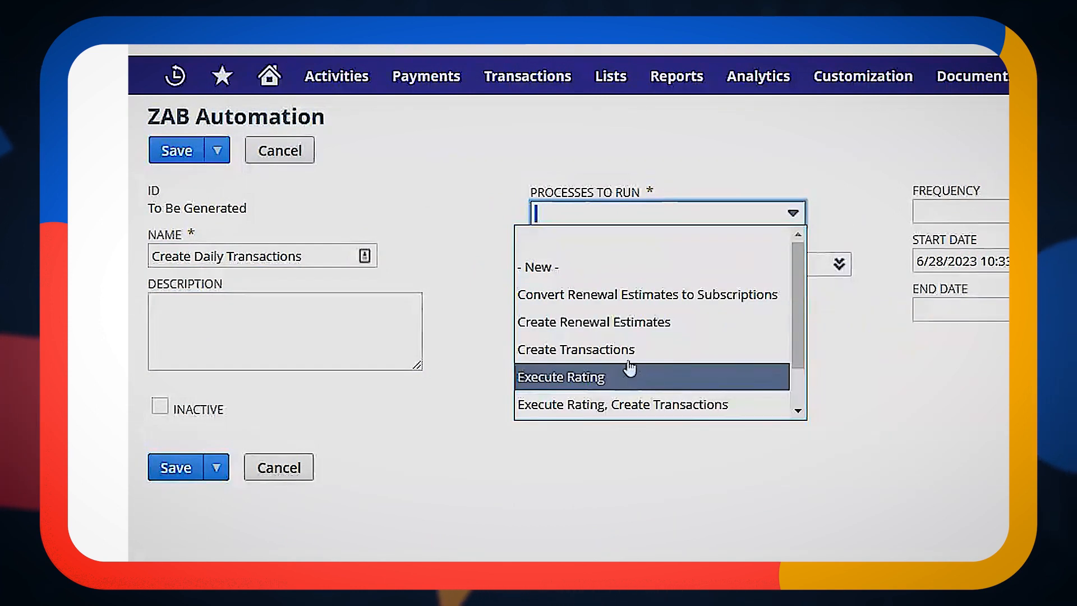
click(575, 349)
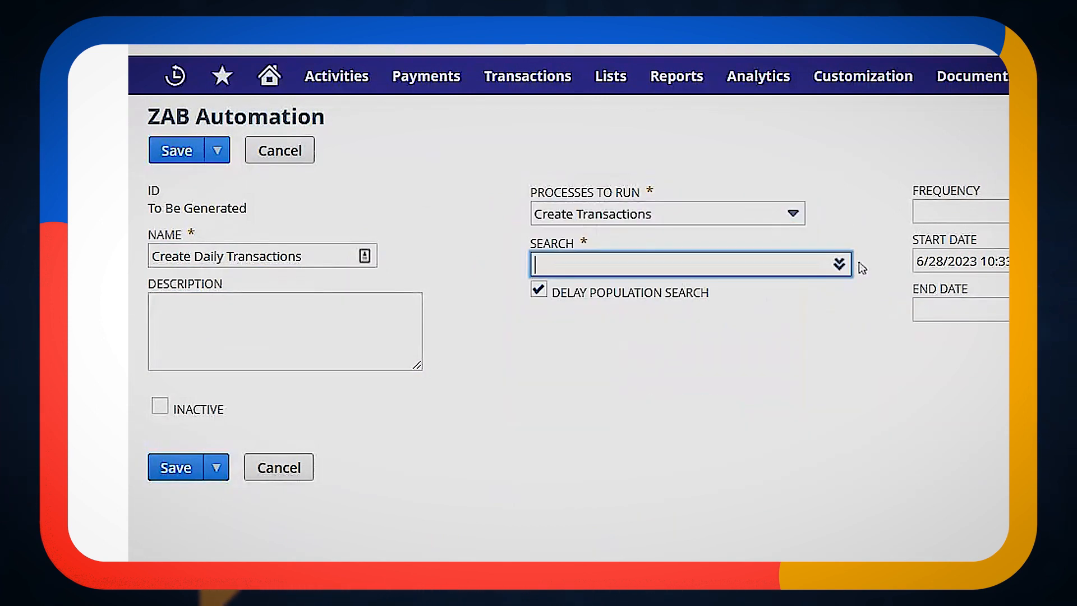
text(zab subsc)
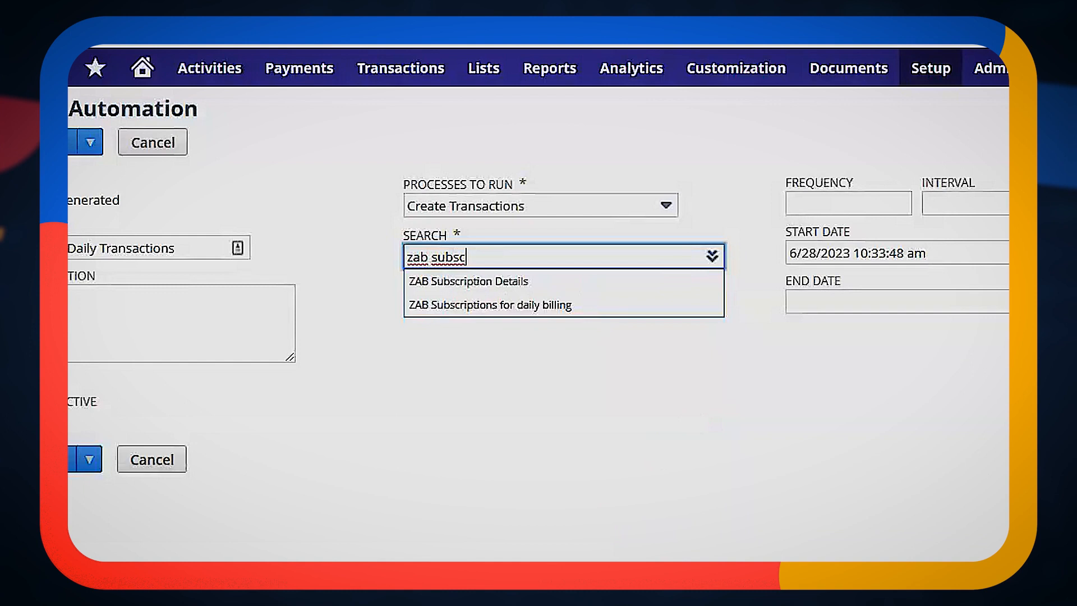
click(489, 304)
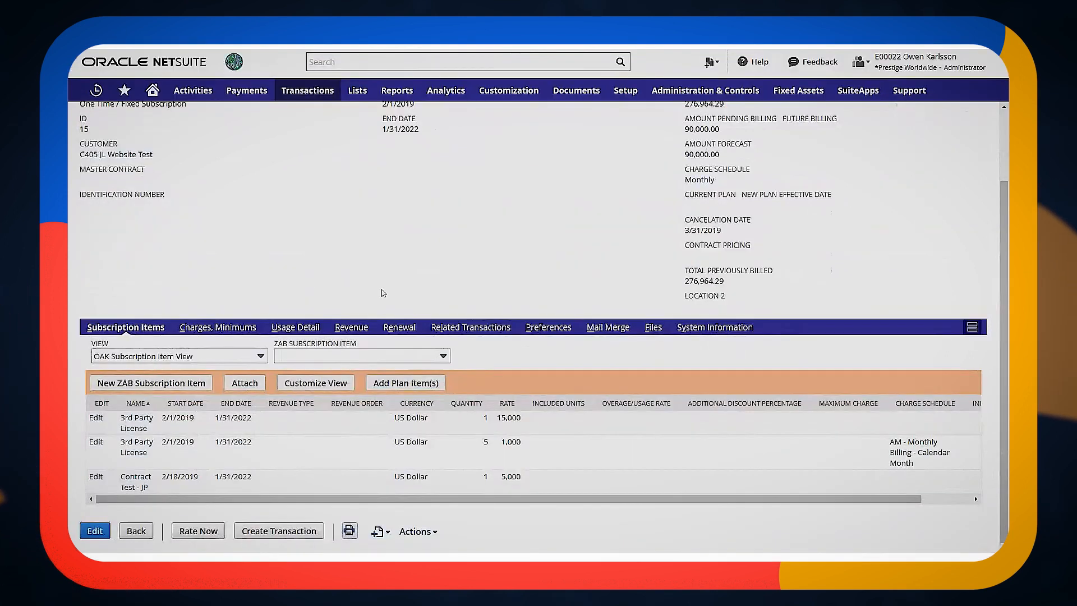
Show the Charges, Minimums subtab and scroll through the 72 billed charges linked to sales orders
click(218, 327)
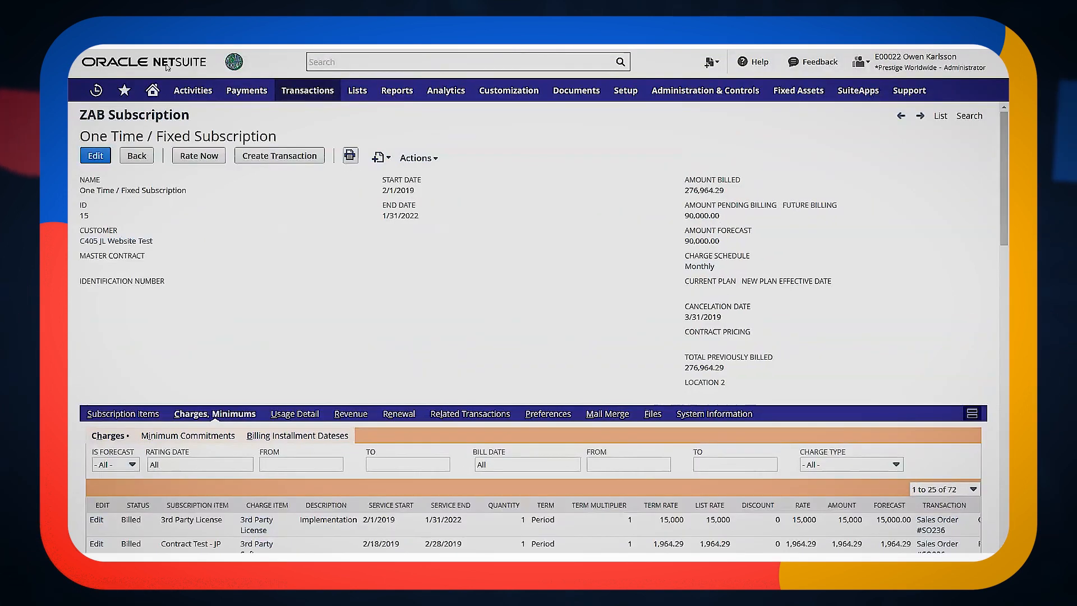
scroll(down, 3)
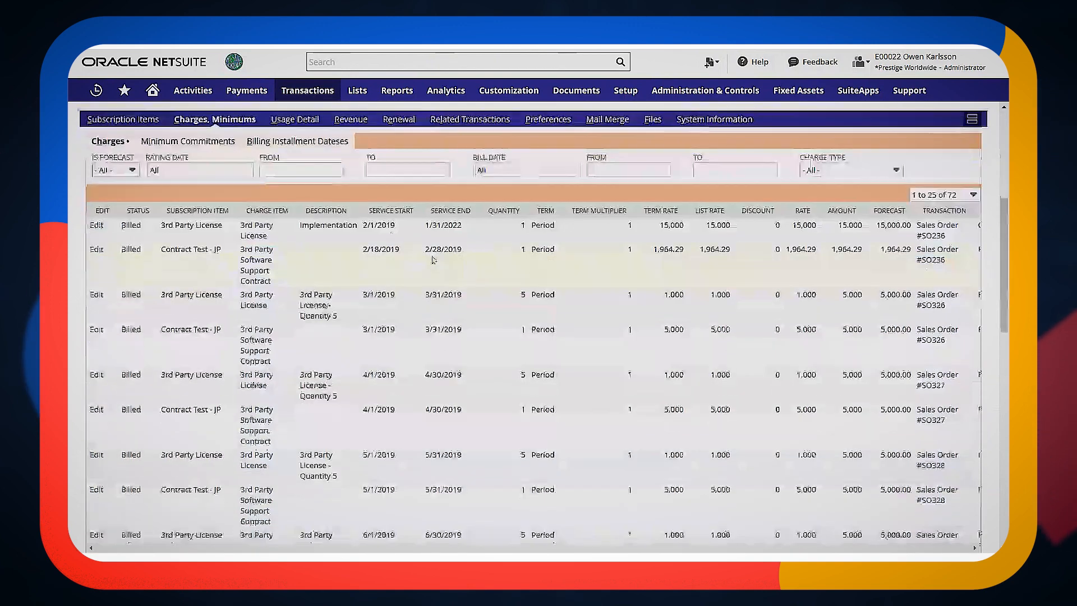
scroll(down, 3)
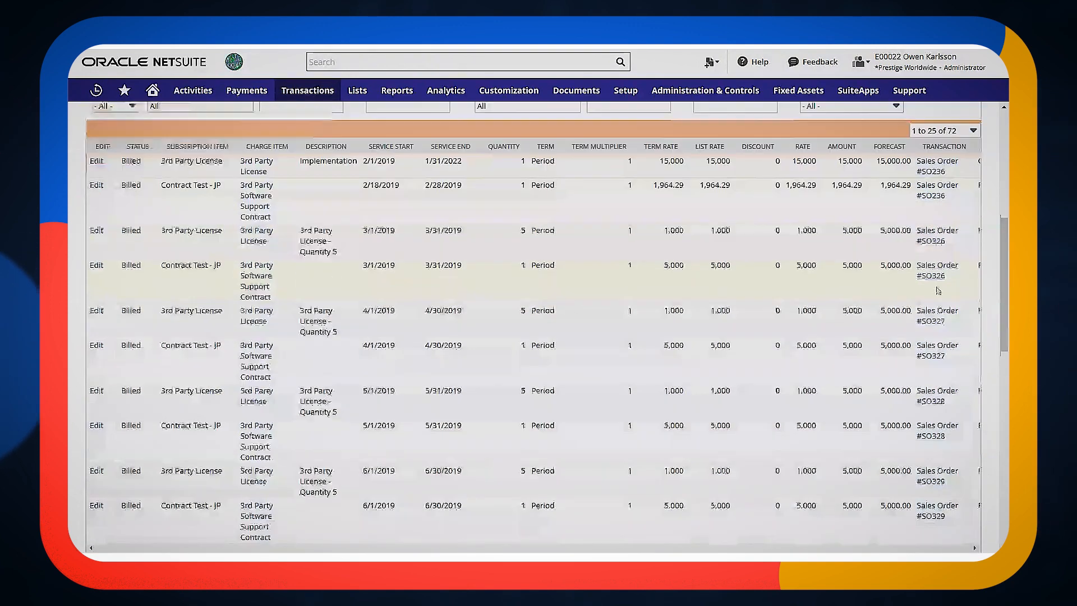
scroll(down, 3)
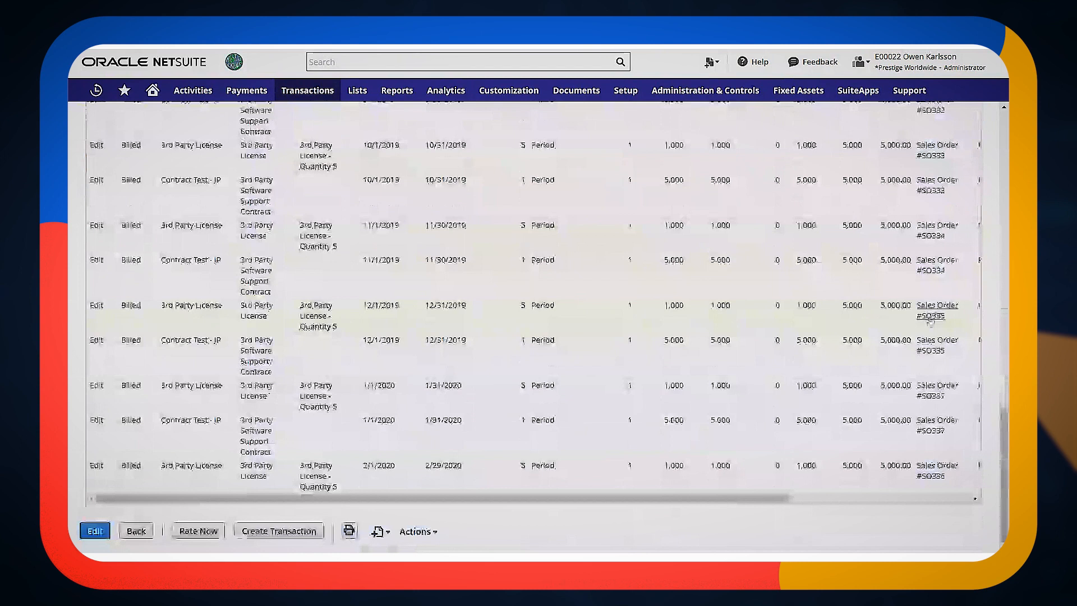
click(936, 310)
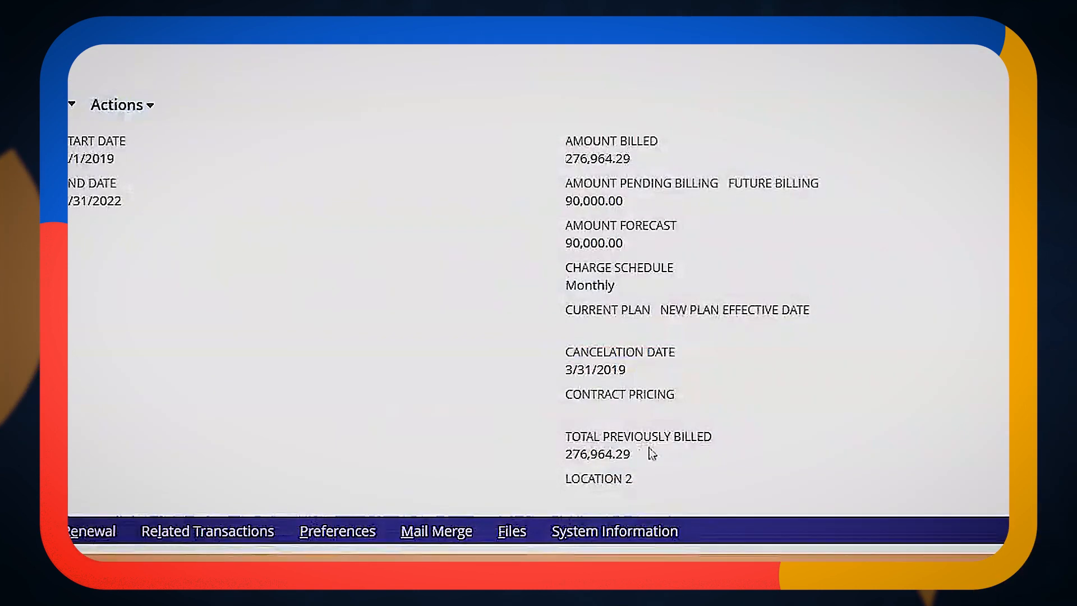
mouse_move(527, 191)
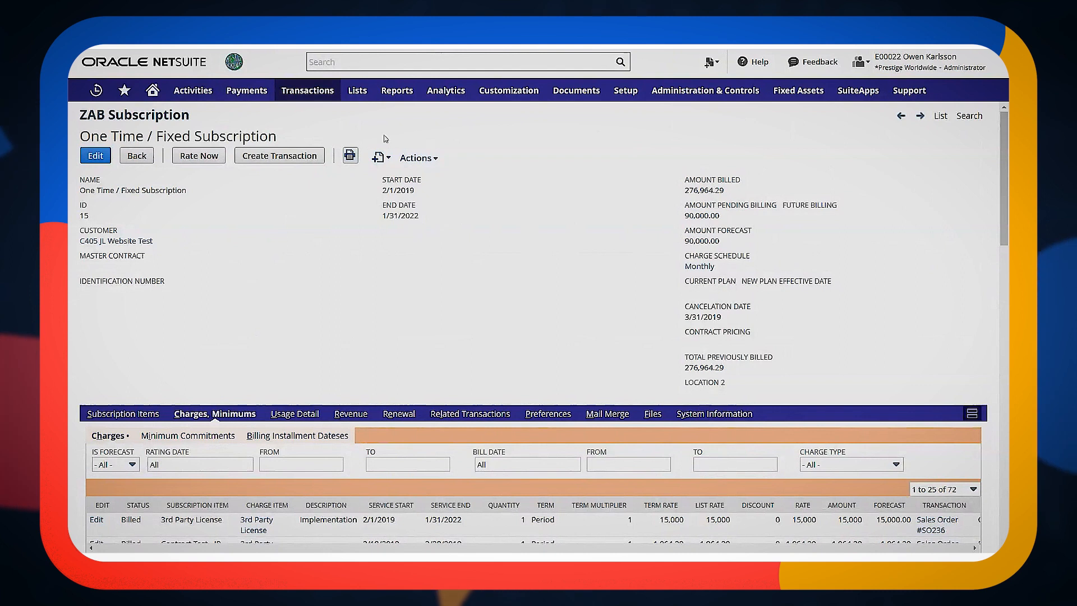
Filter the daily billing search to Internal ID (Number) equal to 15, then Save & Run for one result
text(zab)
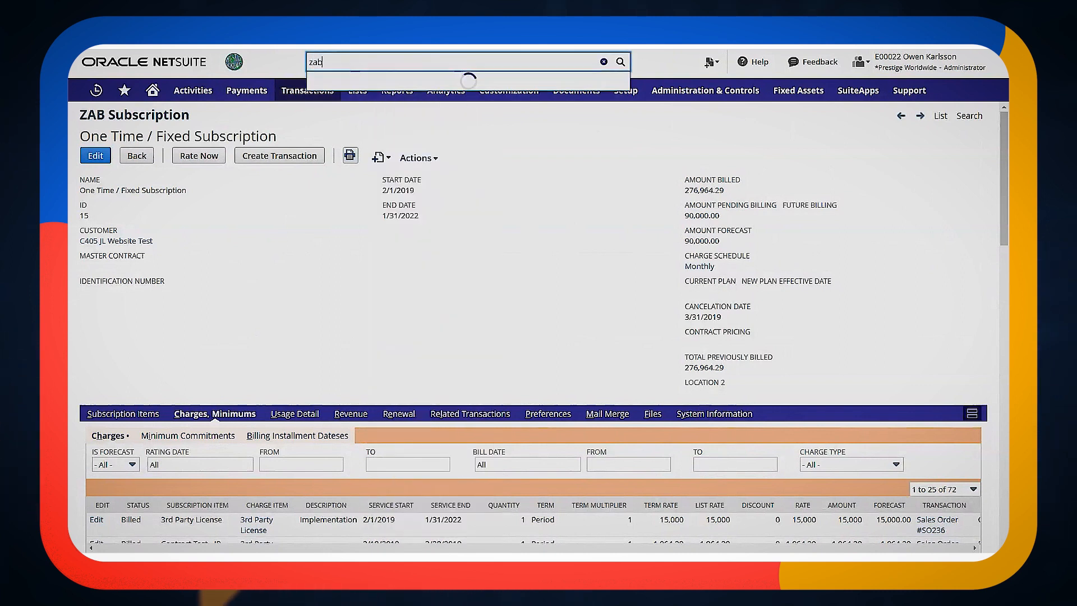
text(subscriptions daily)
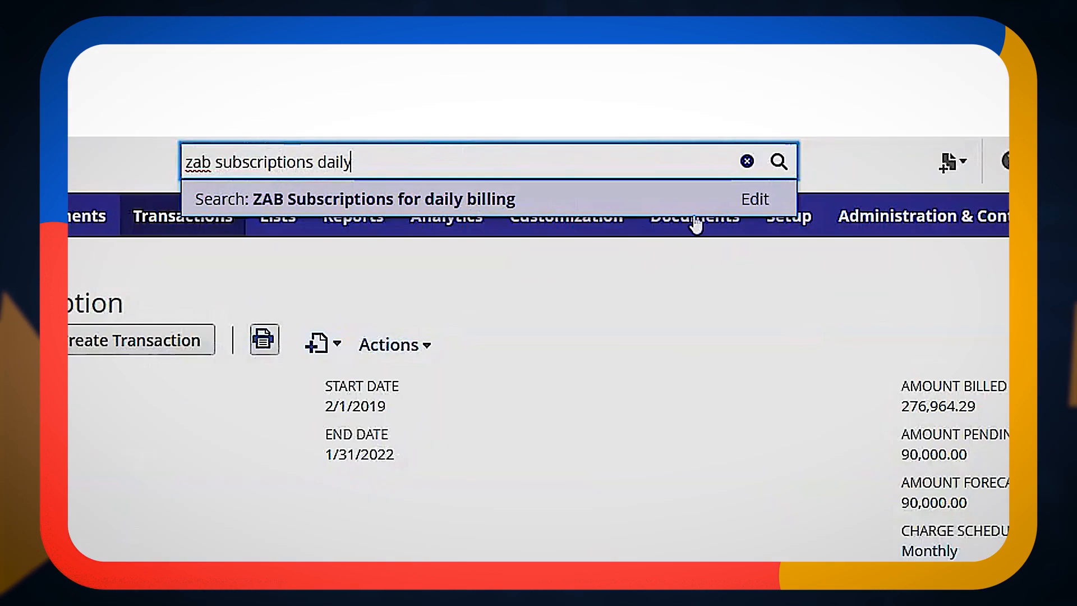
mouse_move(753, 198)
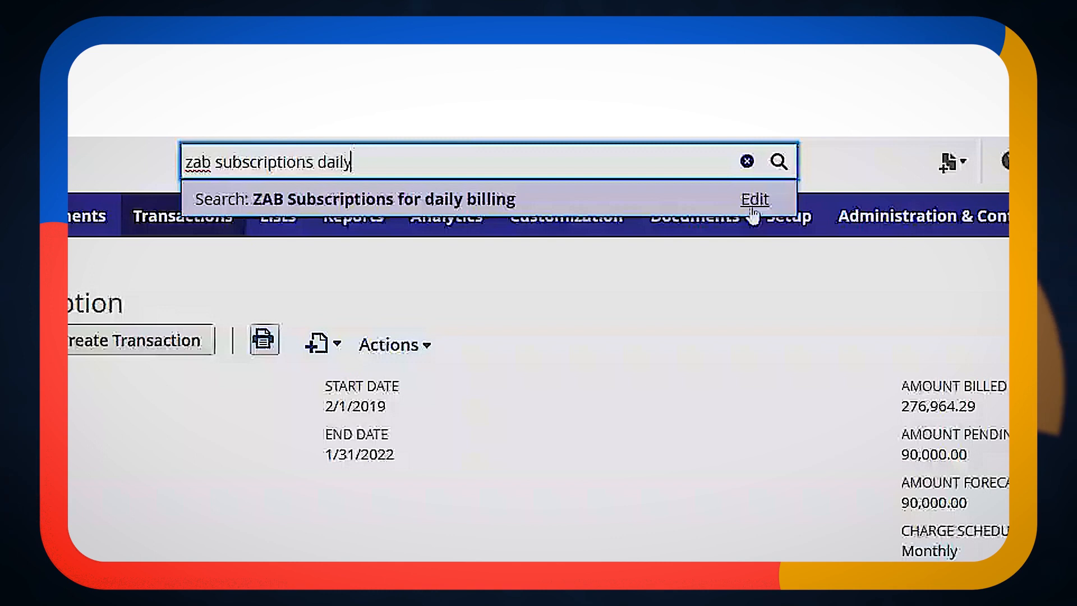
click(755, 198)
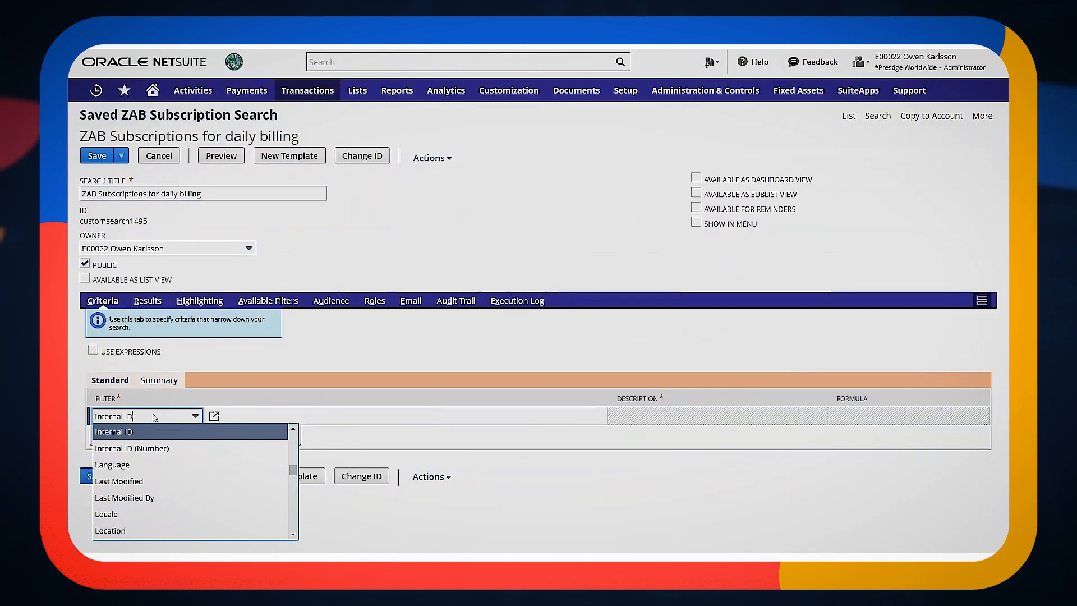
click(131, 448)
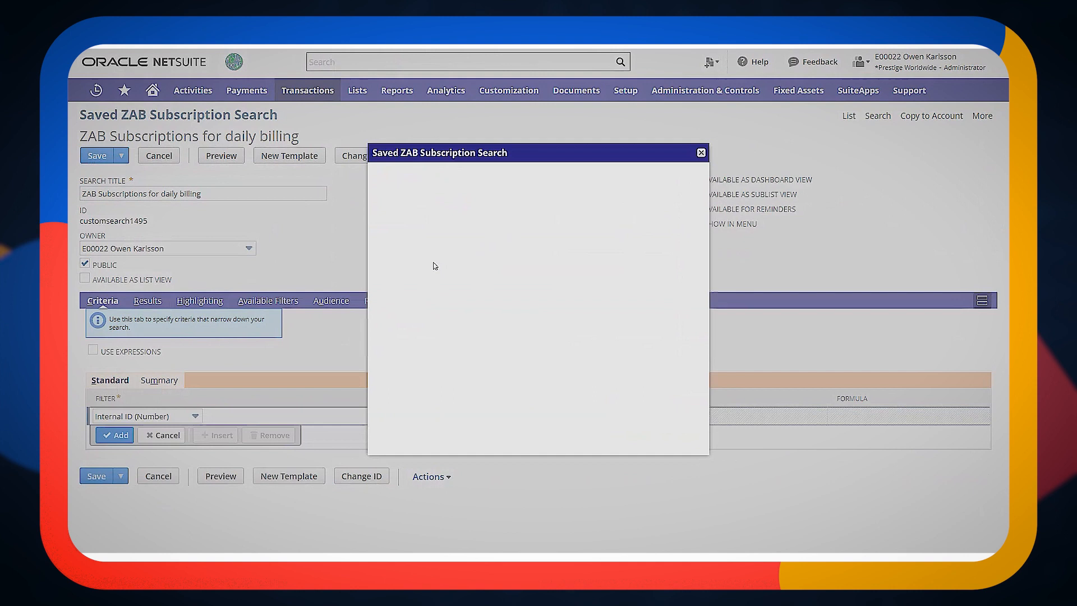
text(15)
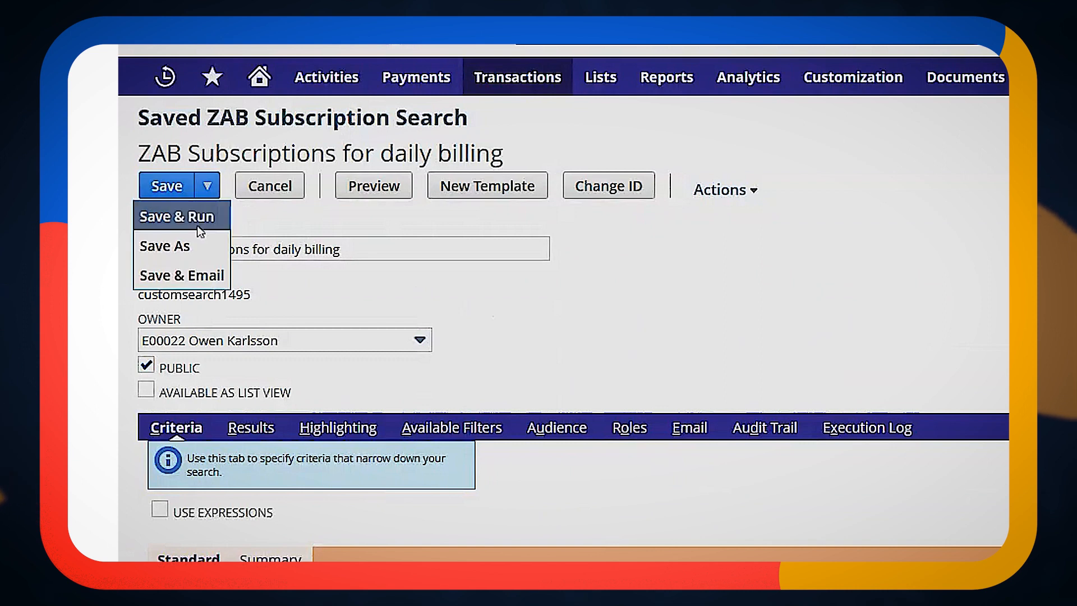
click(176, 216)
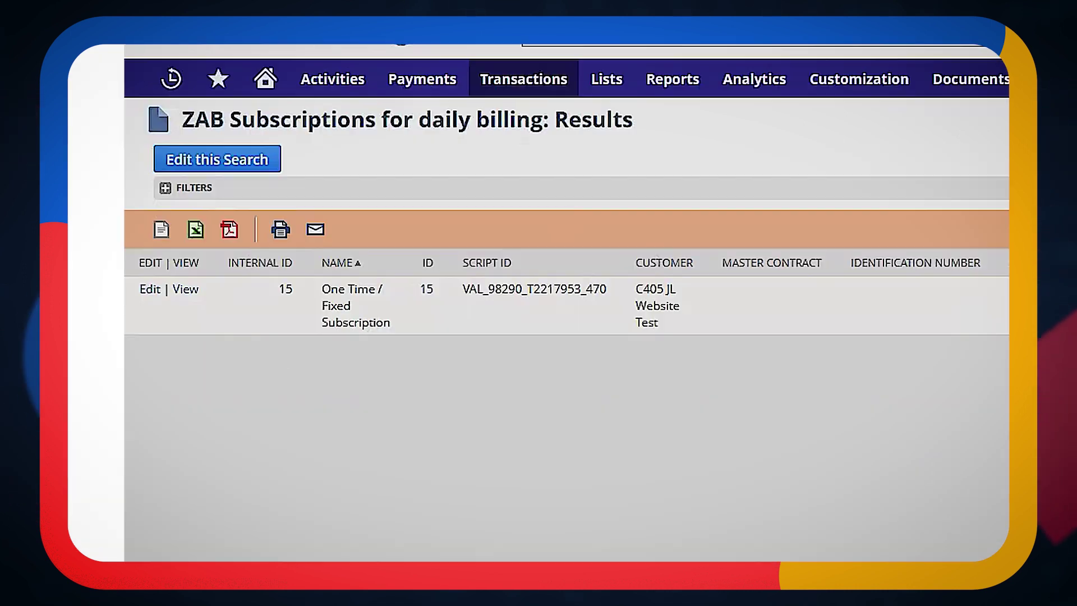
Reach ZABAUTO4 from Recent Records and launch it with Run Now
click(169, 77)
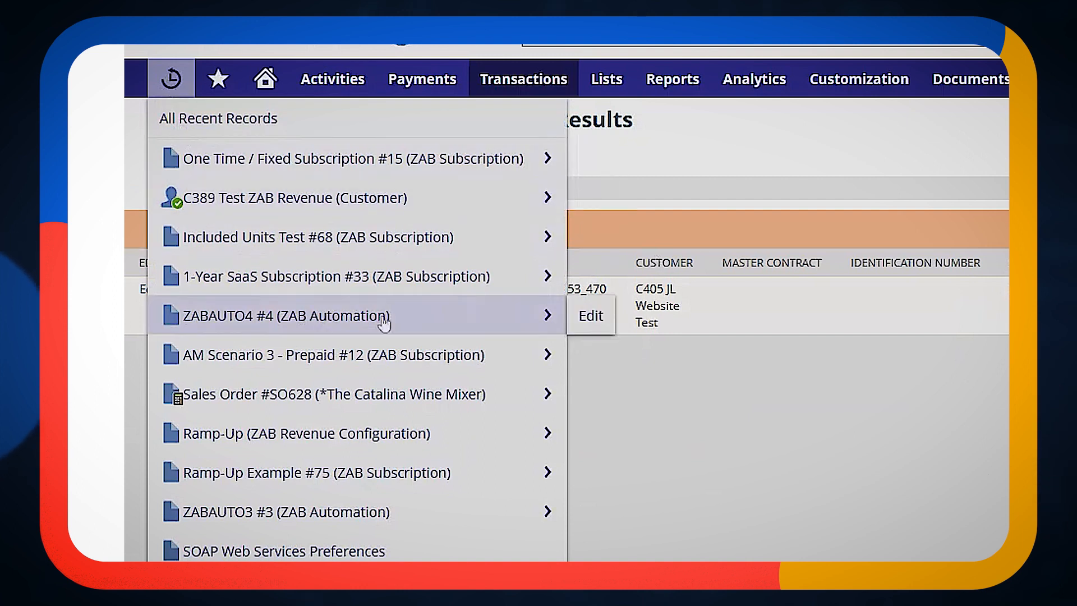
click(280, 315)
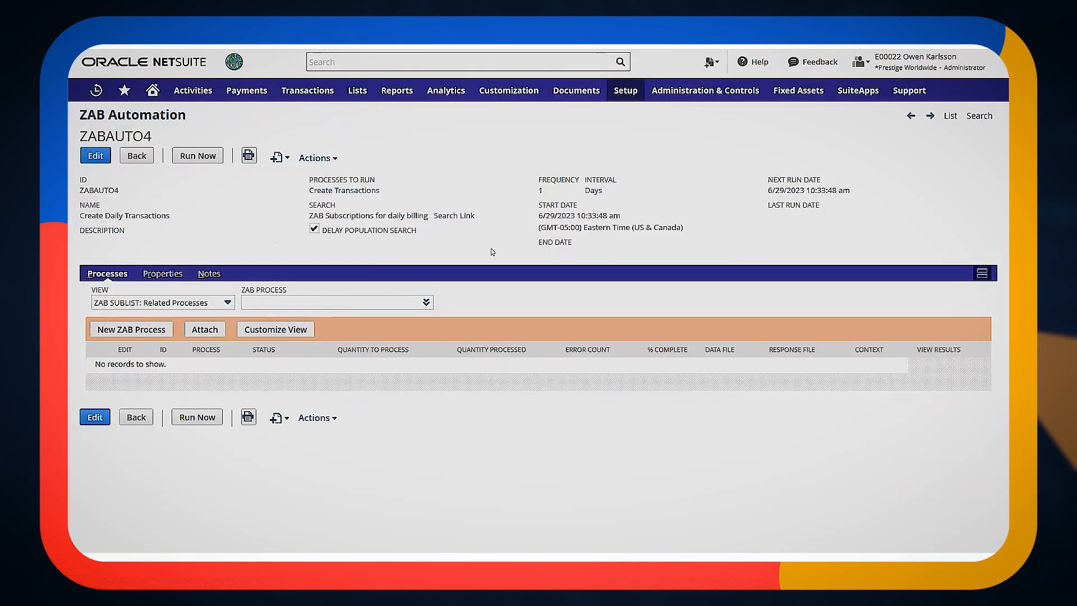
mouse_move(335, 239)
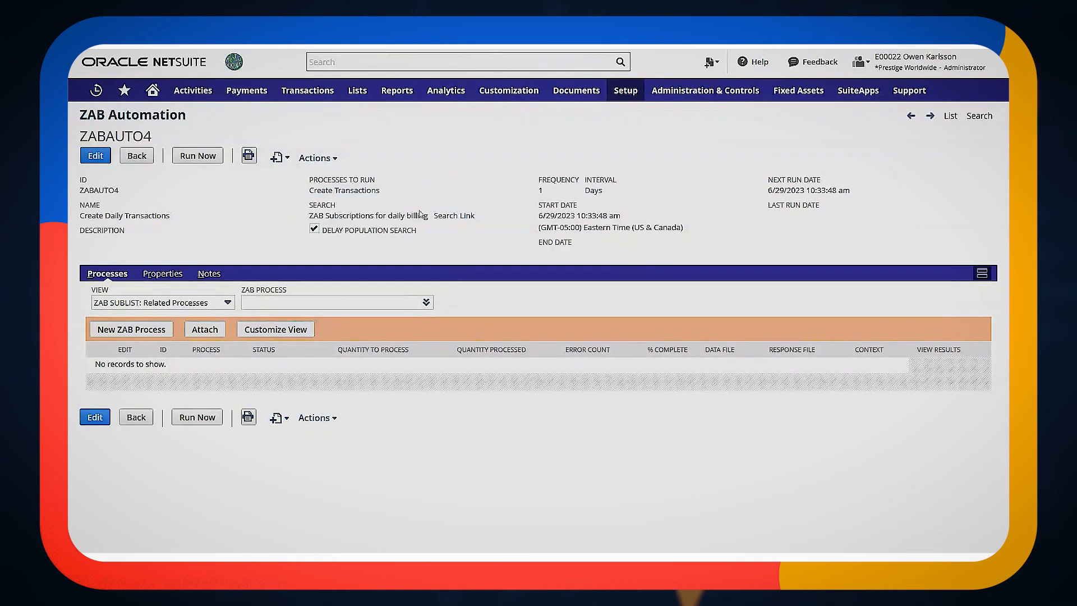
mouse_move(302, 220)
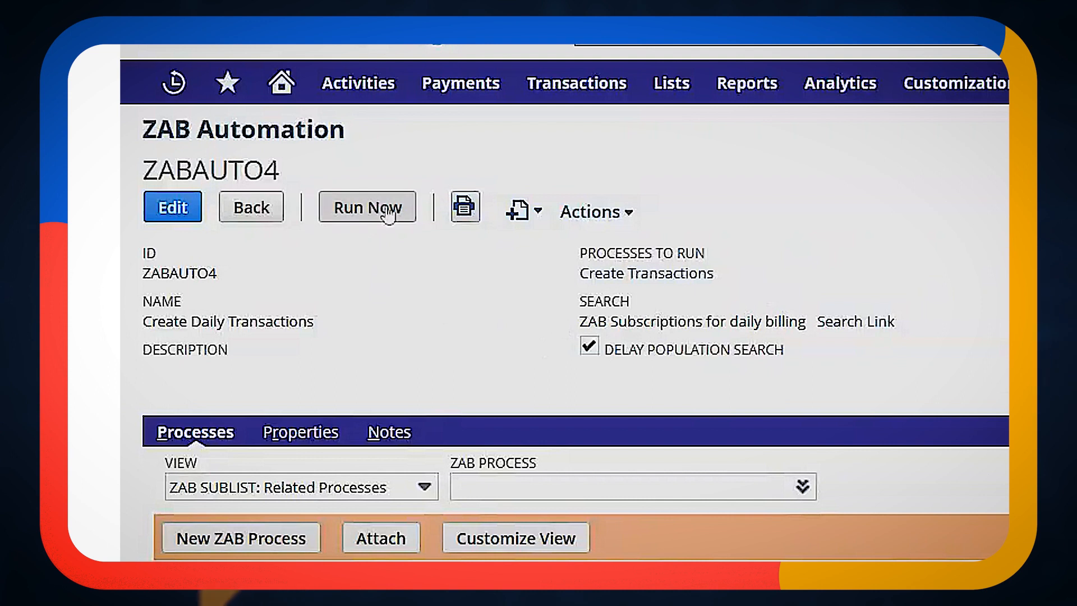
click(367, 207)
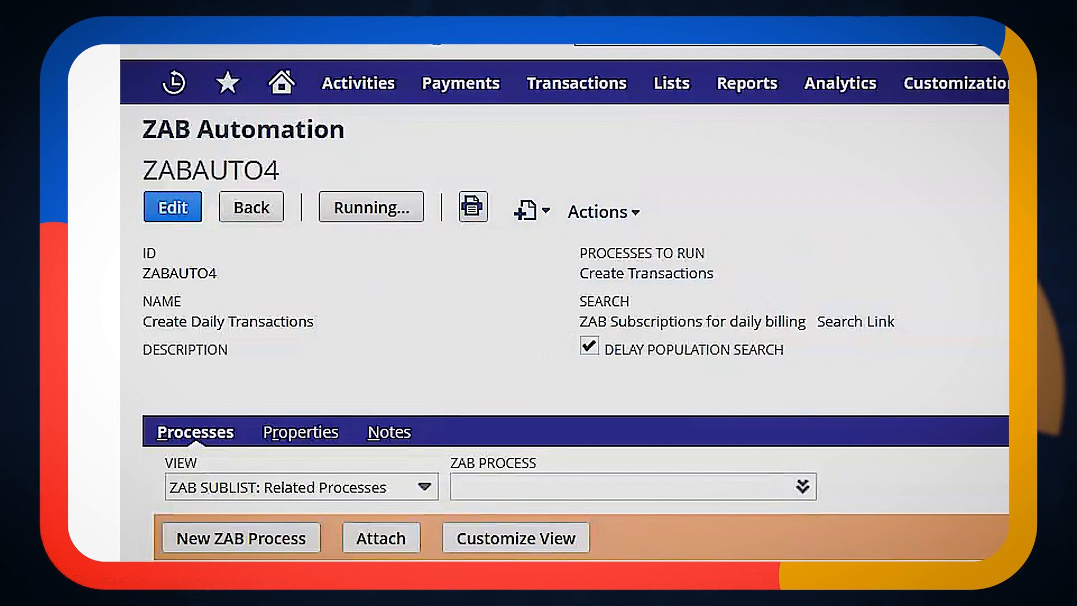
click(370, 206)
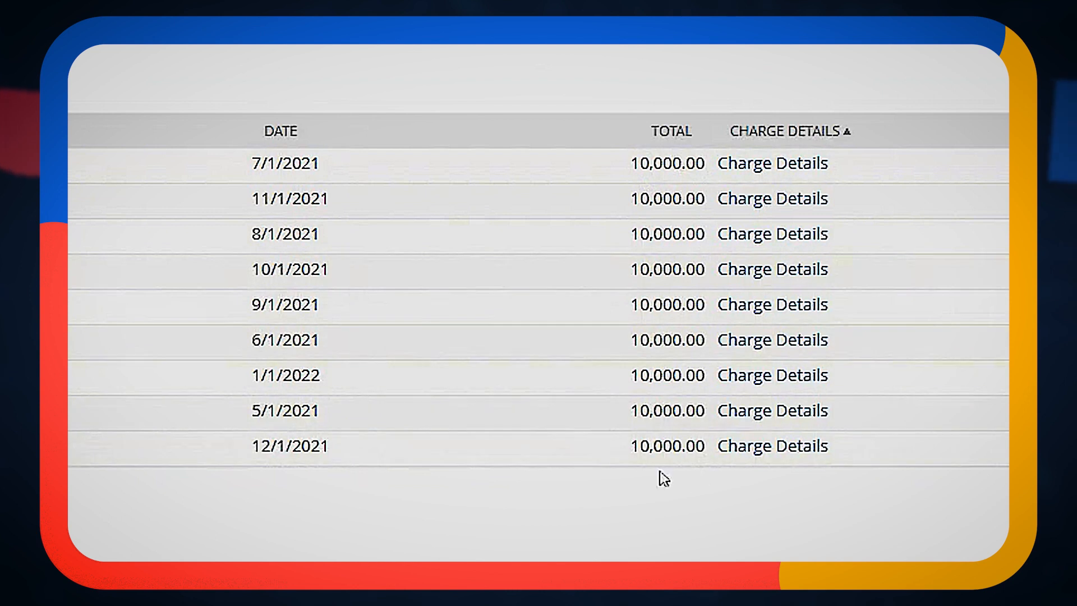
Highlight the past-due 10,000.00 charge rows, then open the 2/1/2019–1/31/2022 subscription for editing
click(283, 163)
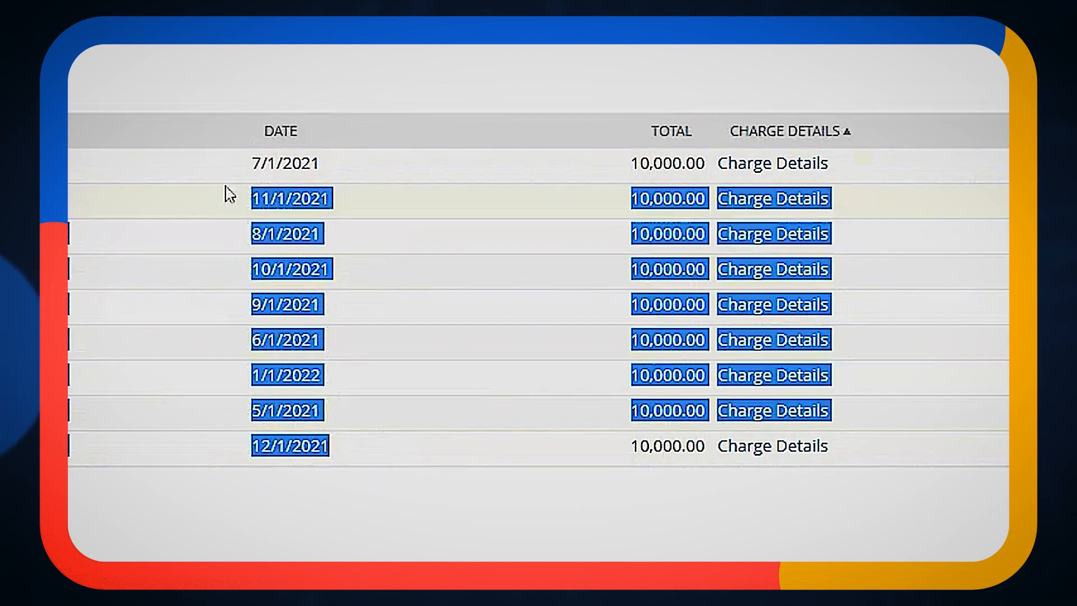
click(419, 512)
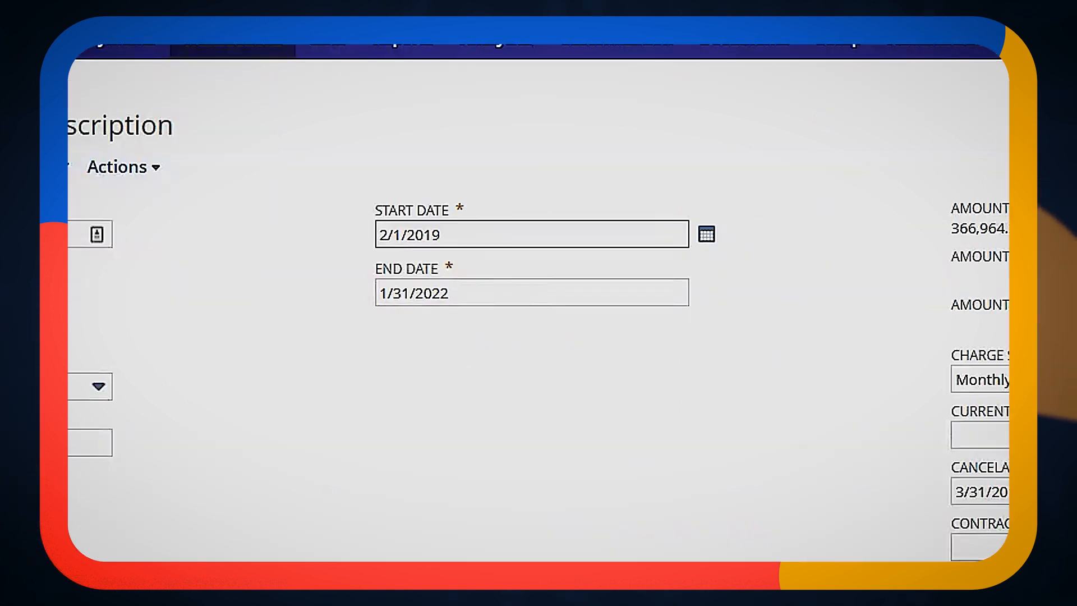
View the subscription's billed charges, its items, and its Renewal settings with no template set
click(531, 292)
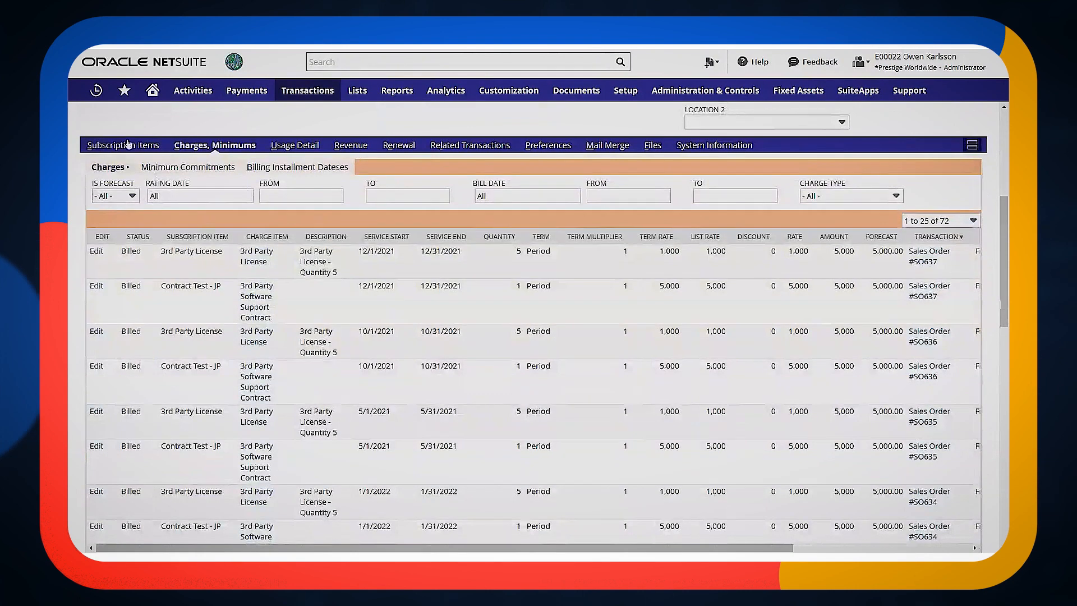
click(122, 145)
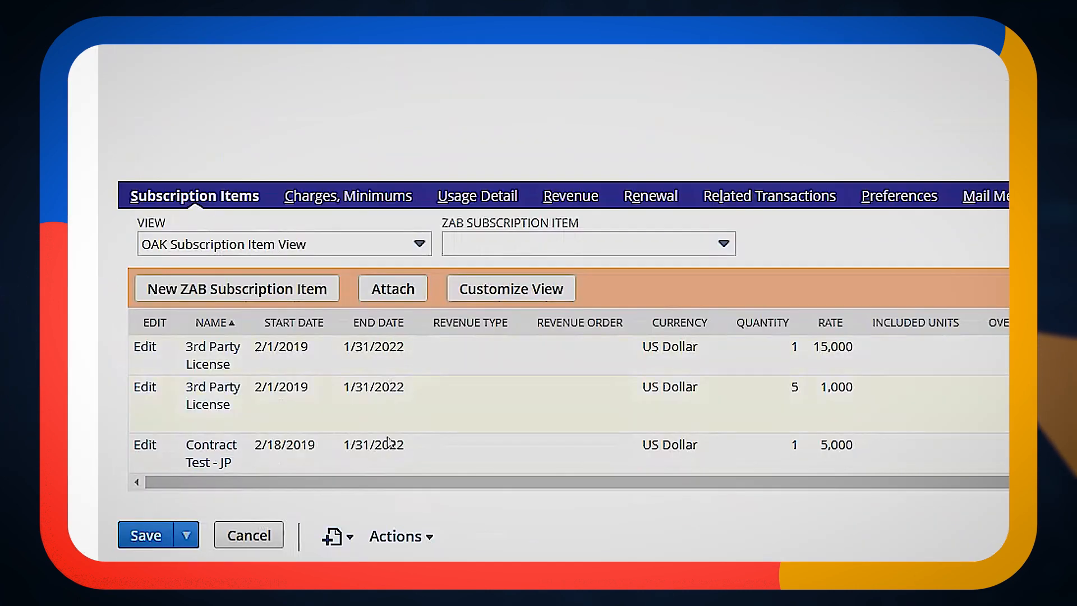
click(650, 196)
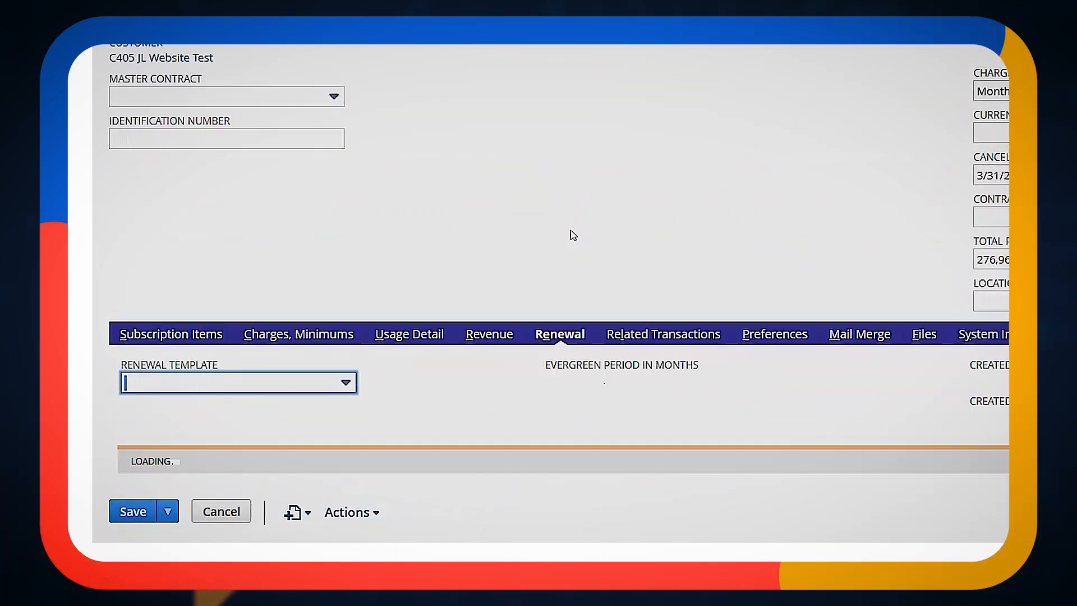
mouse_move(305, 404)
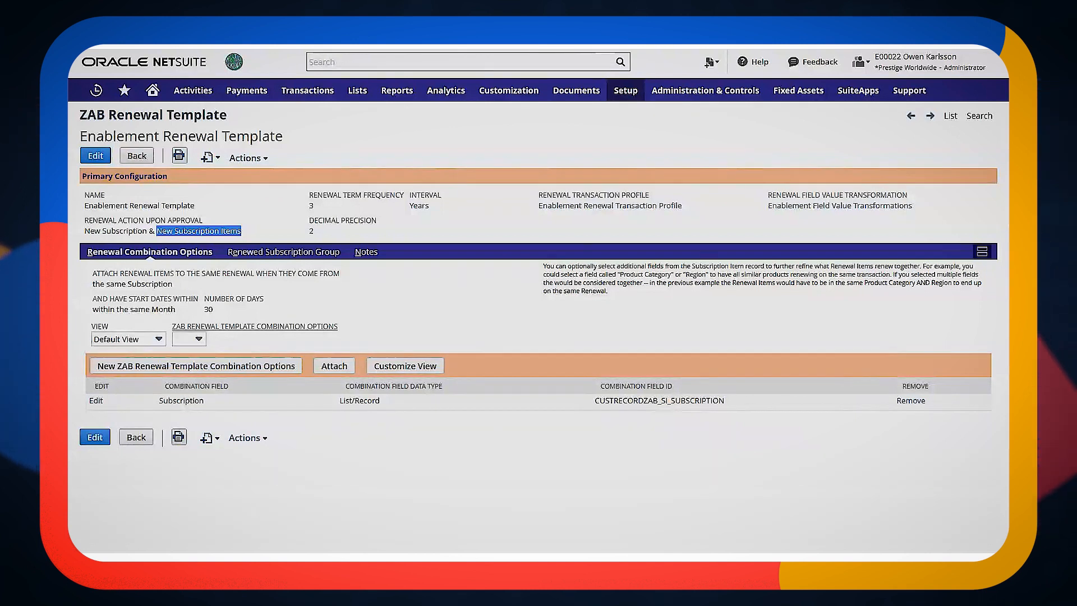
Open the Enablement Renewal Template for editing to review renewal-action-upon-approval choices
click(94, 155)
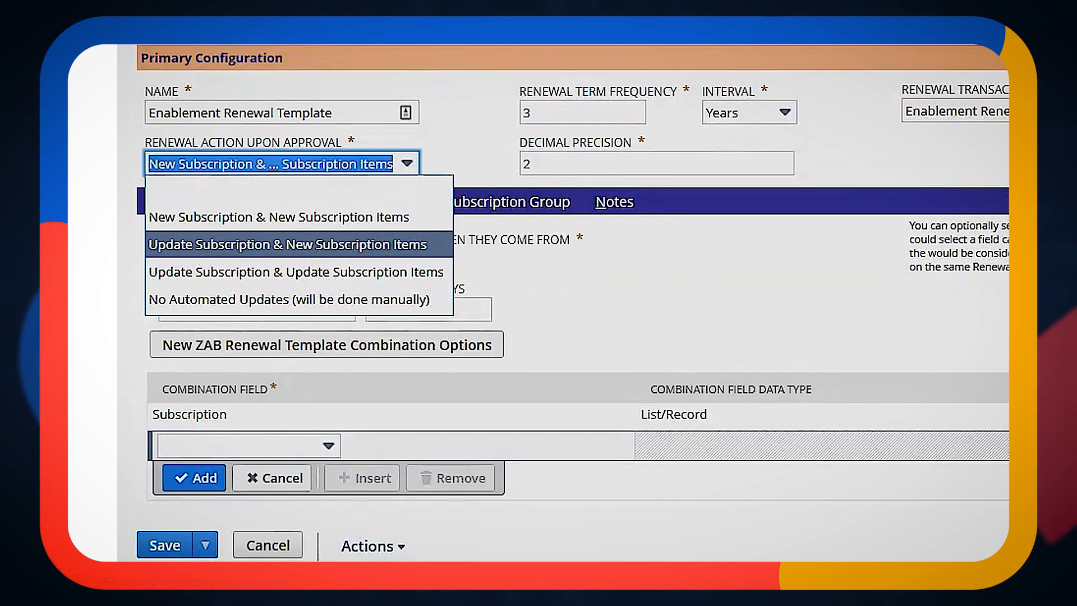
mouse_move(296, 271)
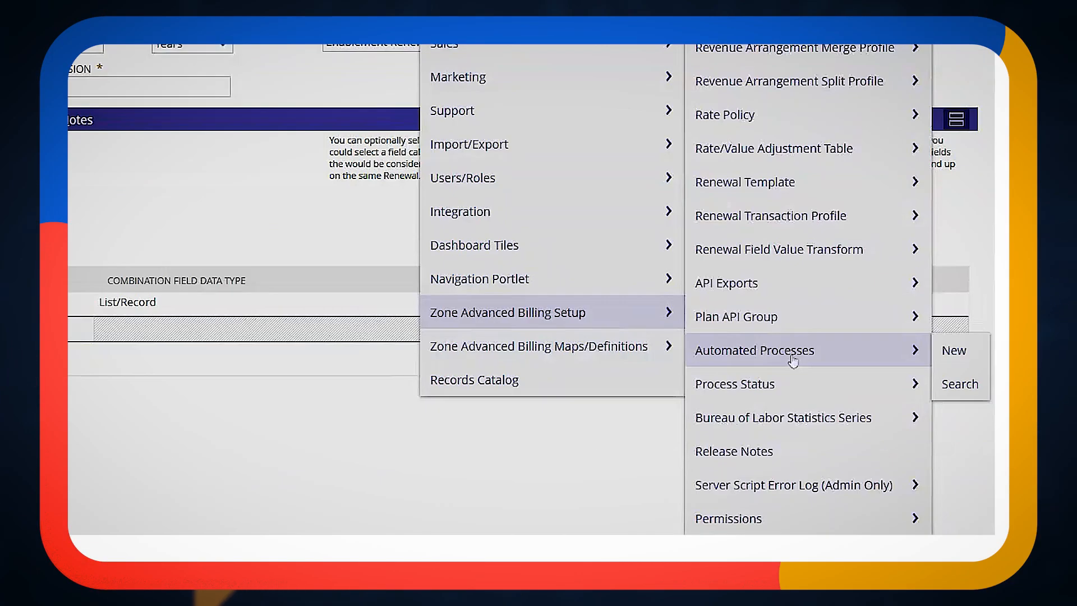
Create a new ZAB Automation and list its Processes To Run, including Create Renewal Estimates
click(753, 350)
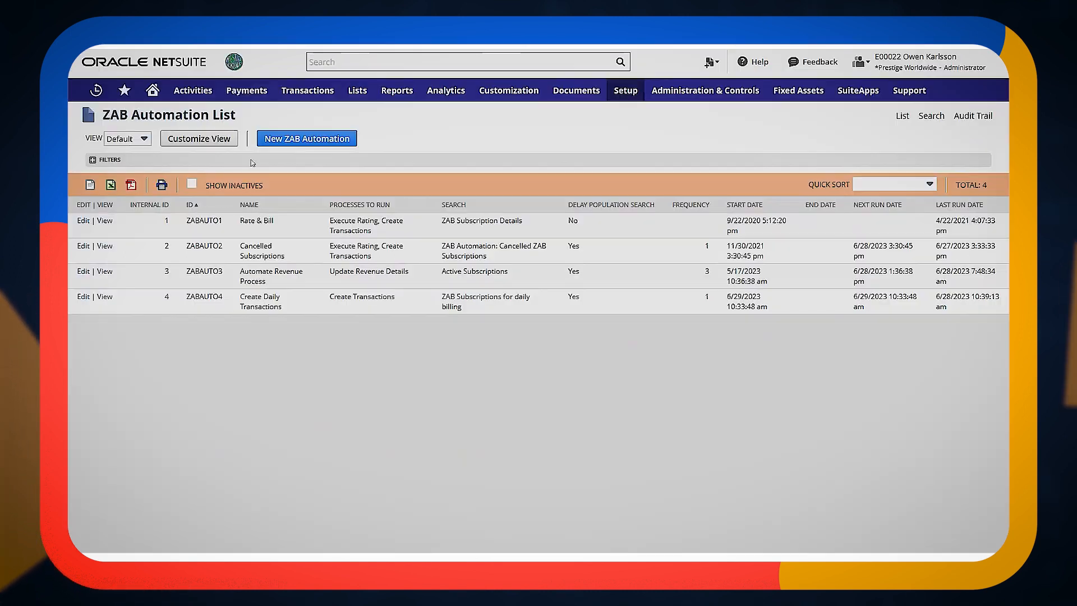
click(307, 138)
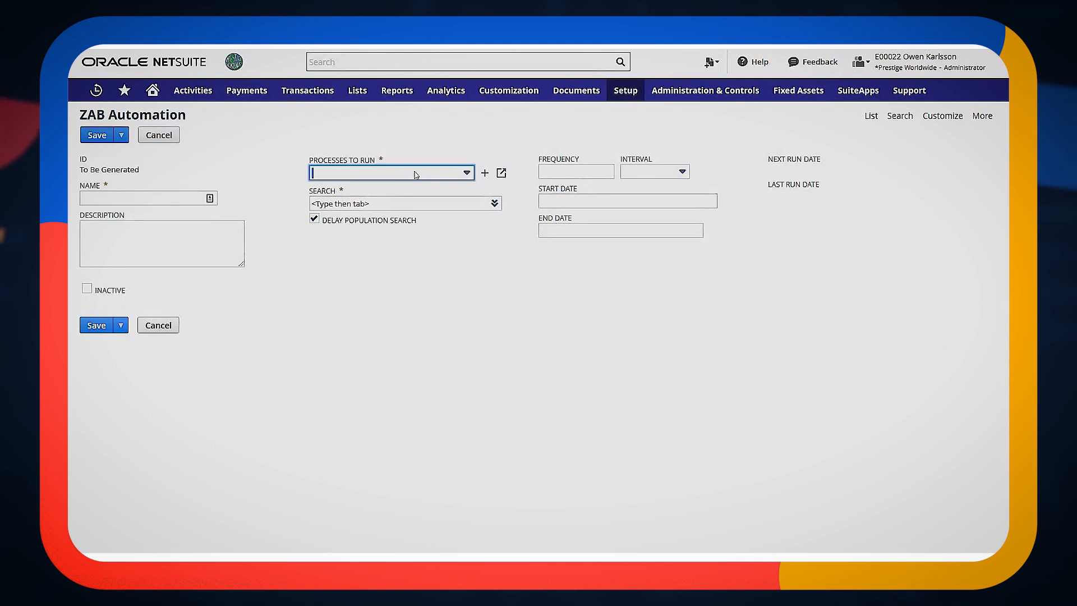
click(466, 173)
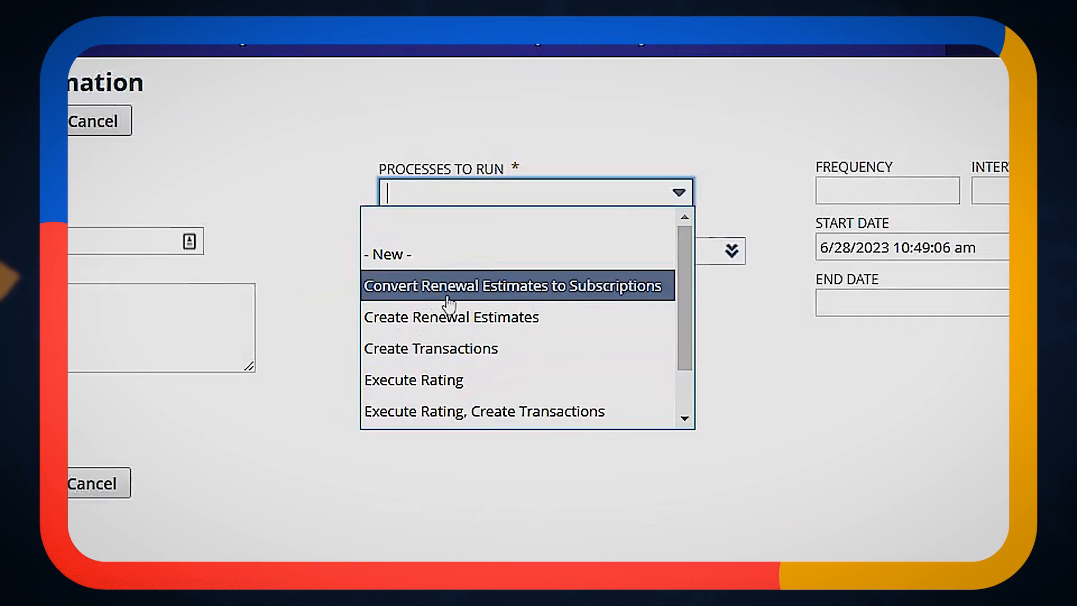
mouse_move(653, 301)
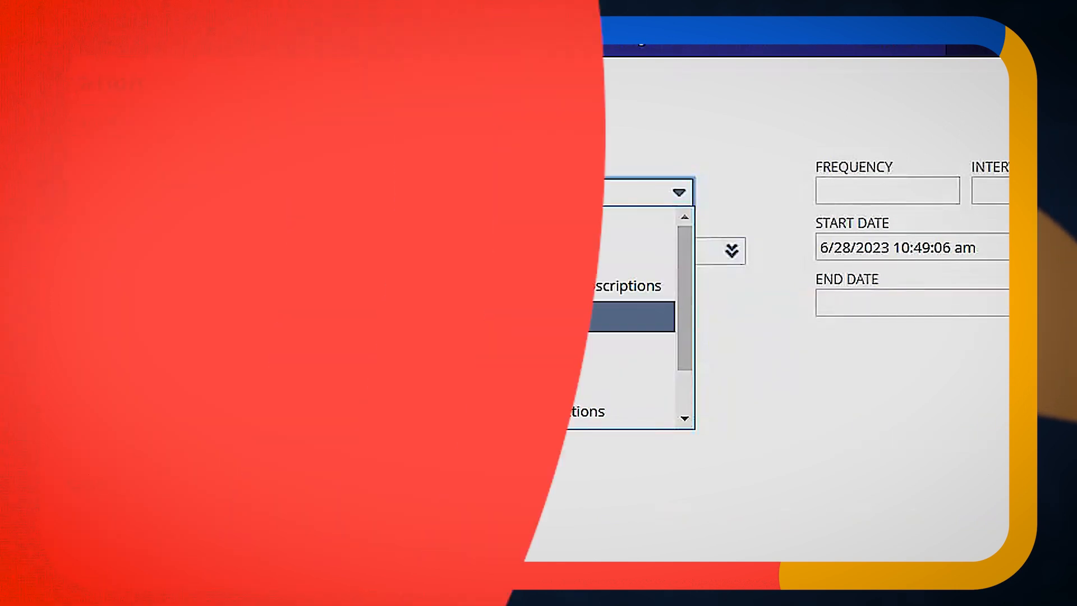
click(678, 192)
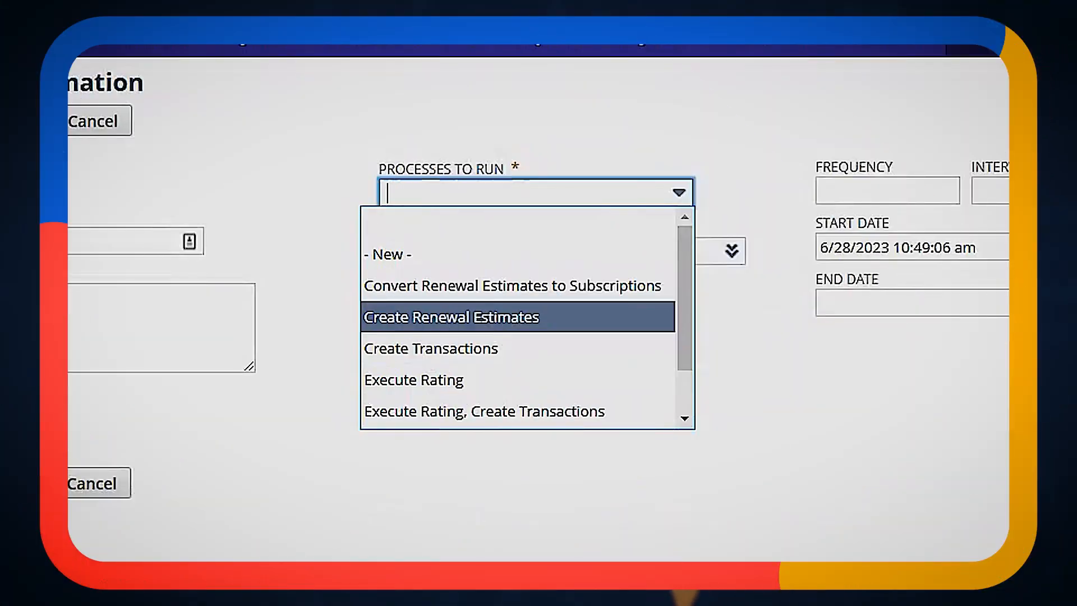